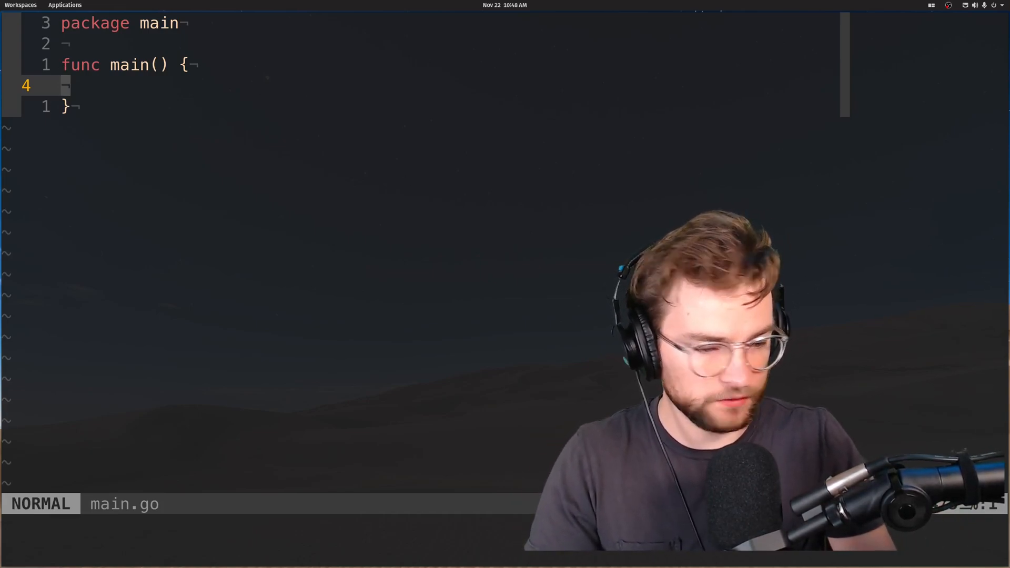
- Declare numbers := []int{1, 2, 3, 4} inside the main function body
{"action": "key", "text": "i"}
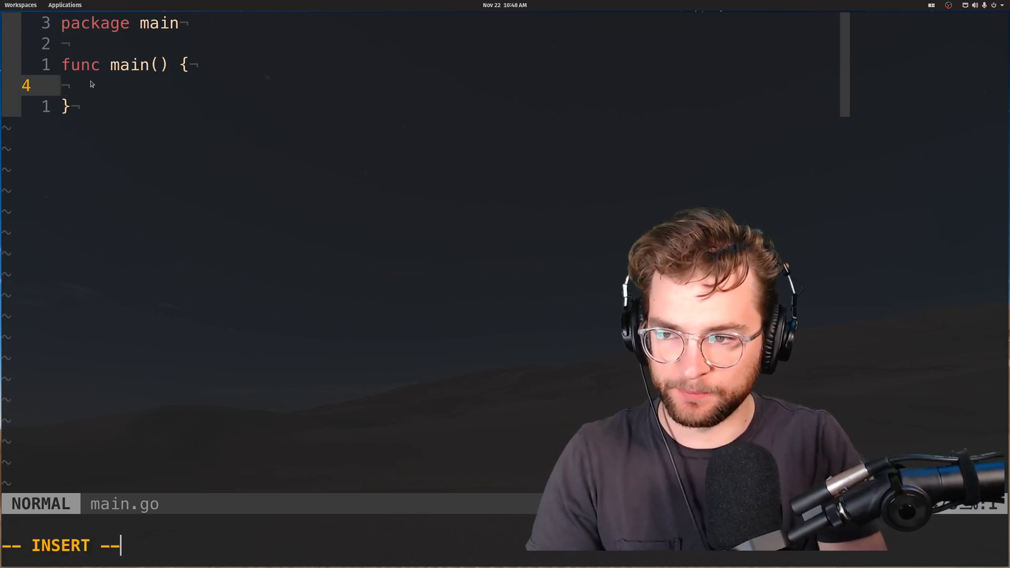
{"action": "type", "text": "numbers :"}
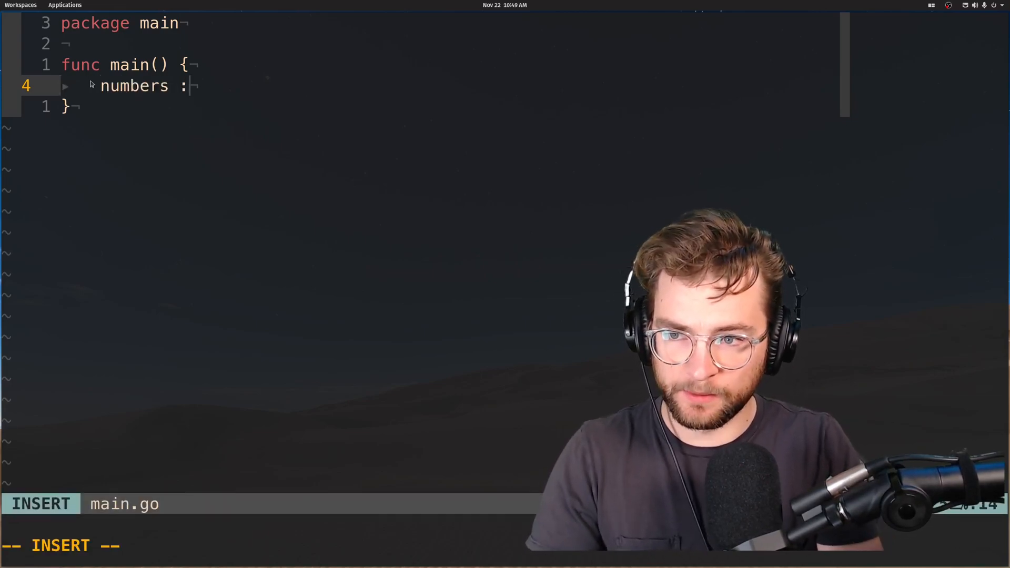
{"action": "type", "text": "= []int"}
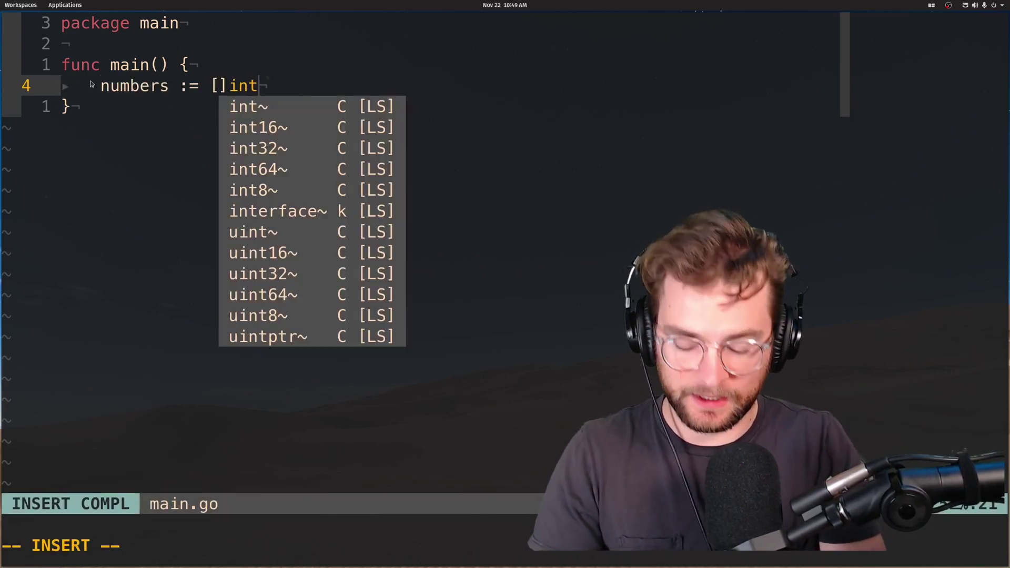
{"action": "type", "text": "{1, 2,"}
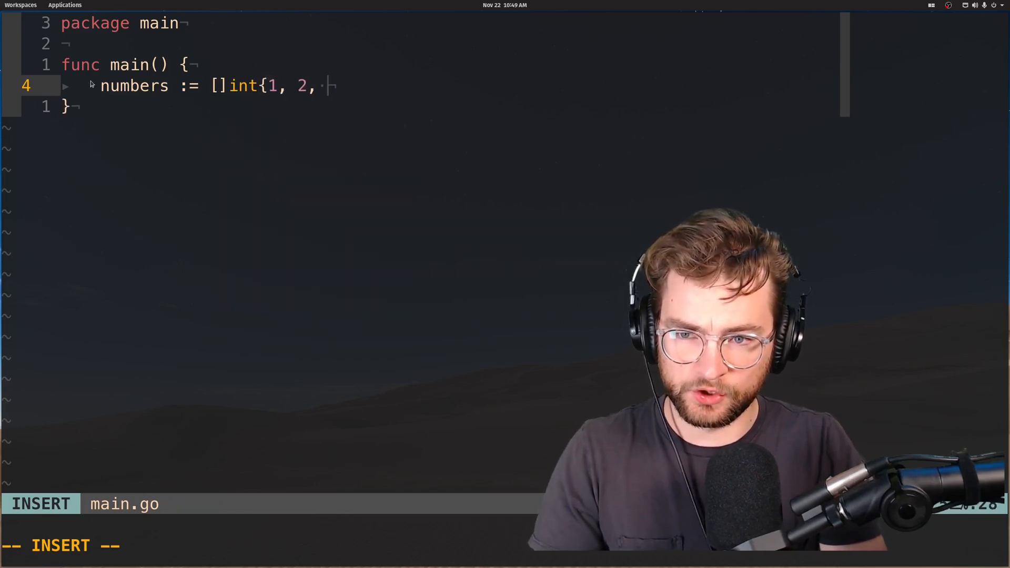
{"action": "type", "text": "3, 4}"}
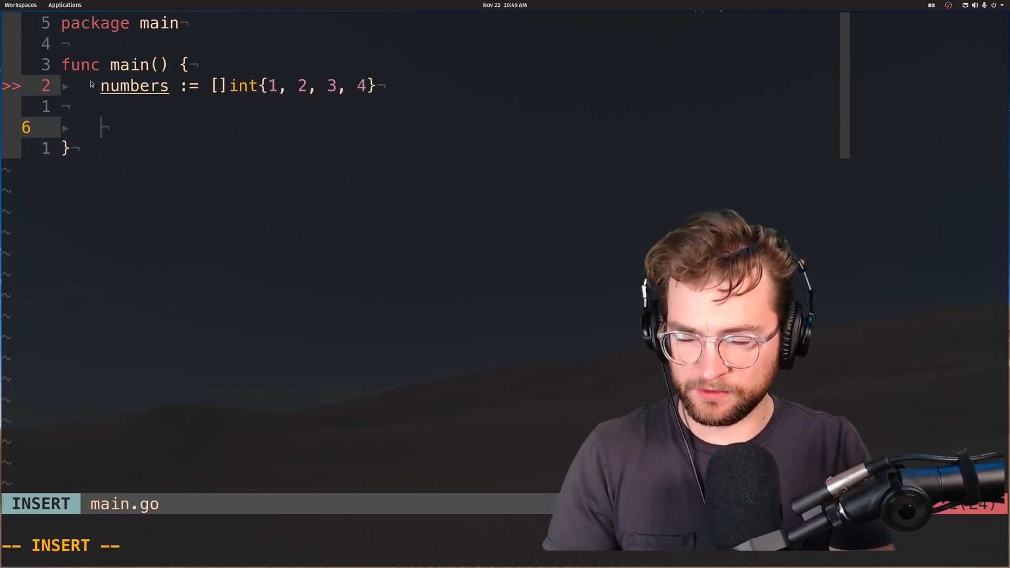
- Call reduce(numbers) below the slice declaration in main
{"action": "type", "text": "re"}
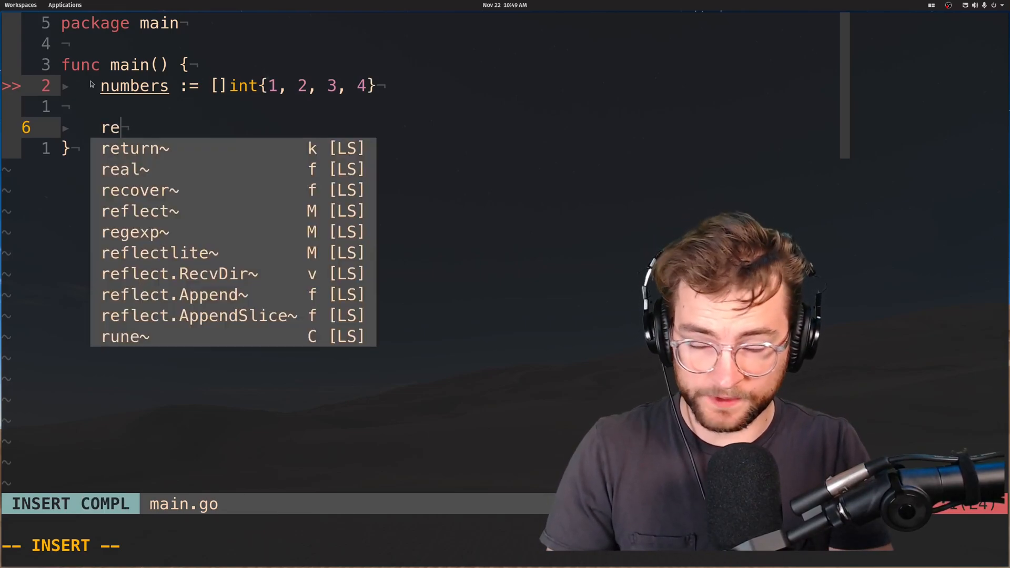
{"action": "type", "text": "duce("}
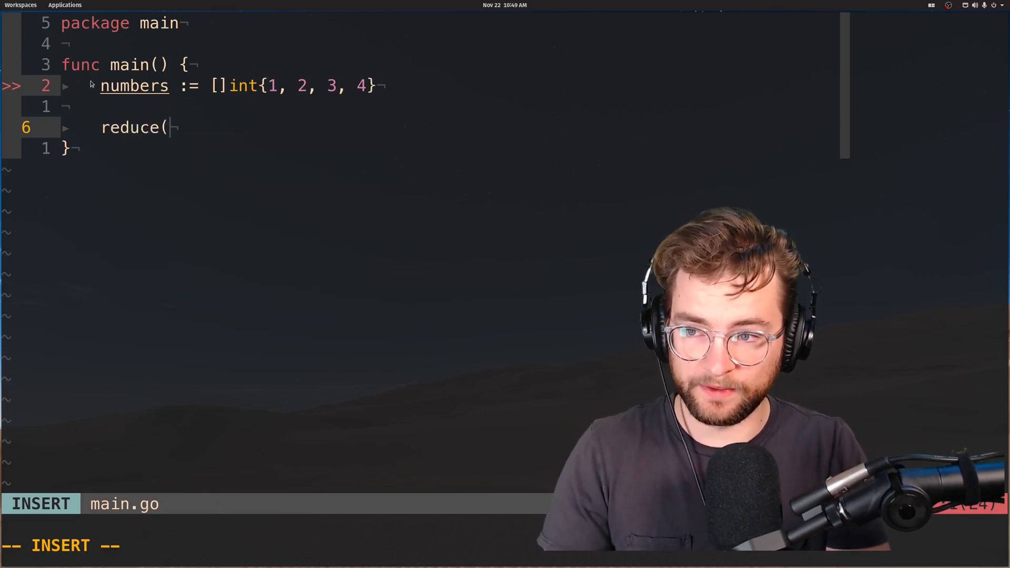
{"action": "type", "text": "numbers"}
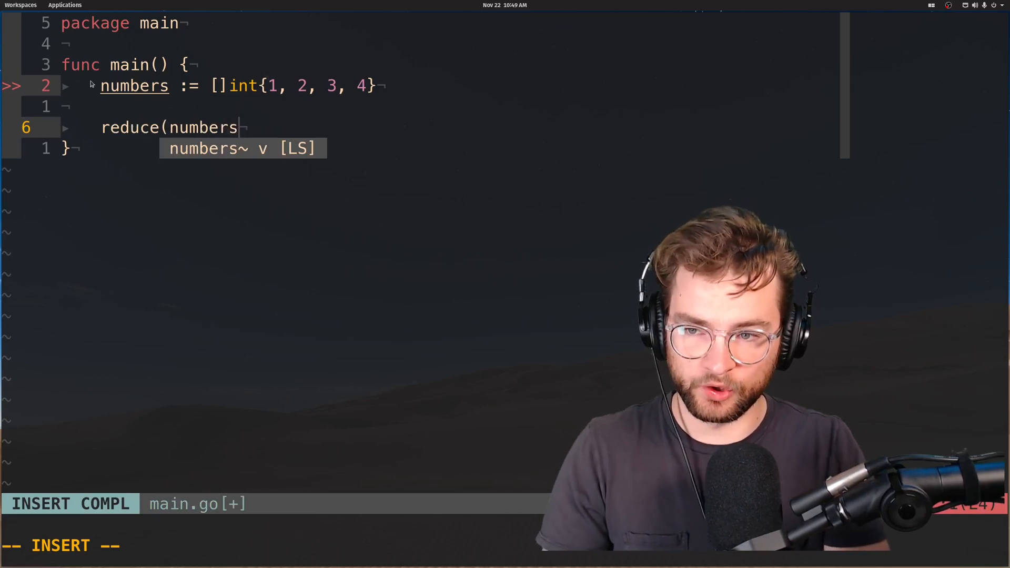
{"action": "key", "text": "Escape"}
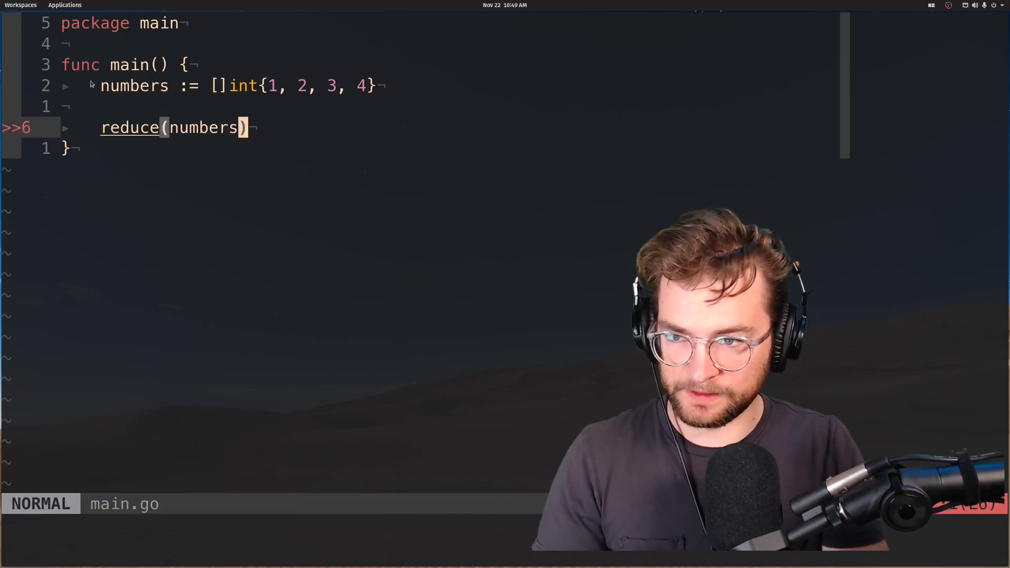
- Stub an empty func reduce() { } below main
{"action": "type", "text": "func"}
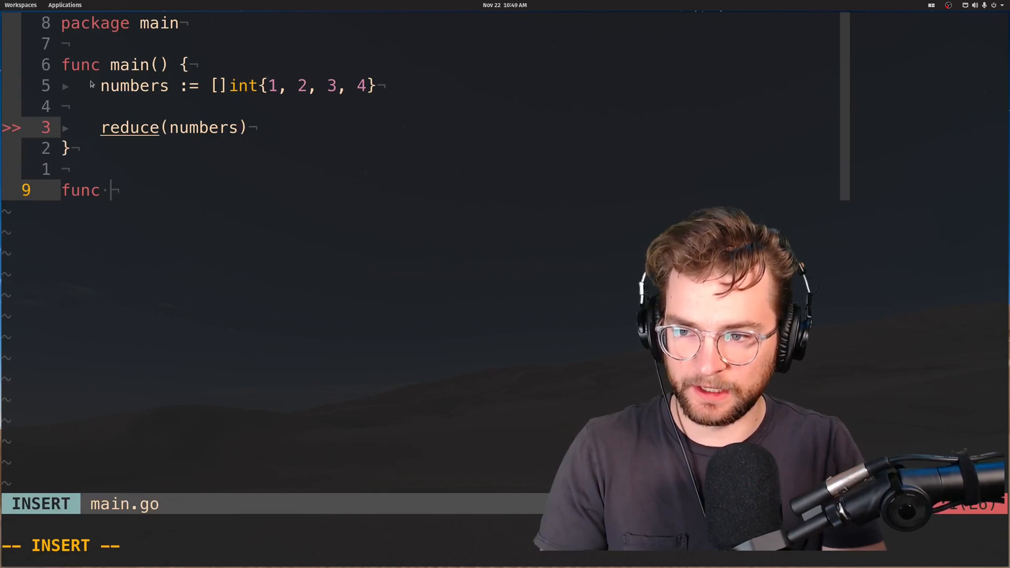
{"action": "type", "text": "reduce()"}
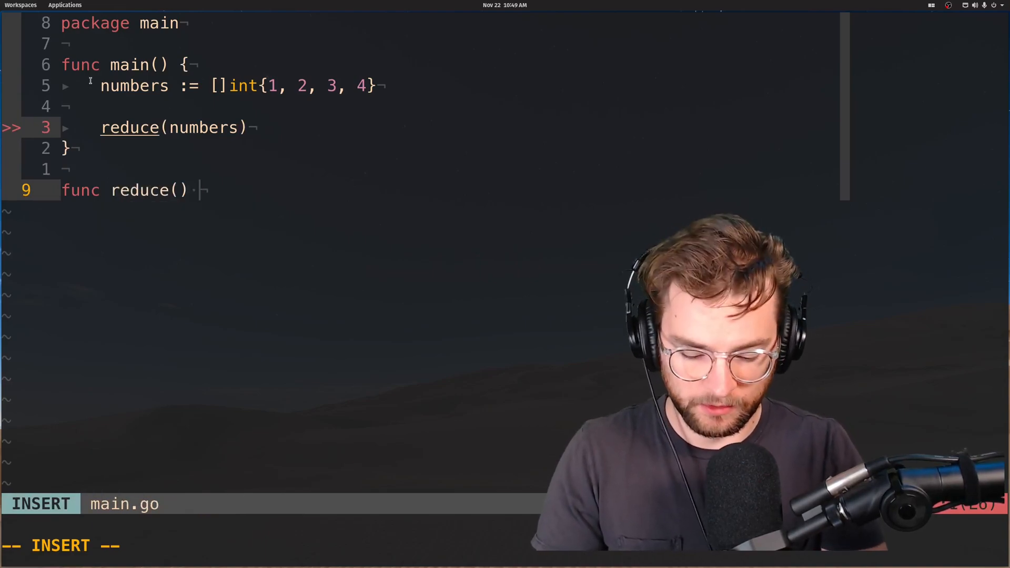
{"action": "type", "text": "{"}
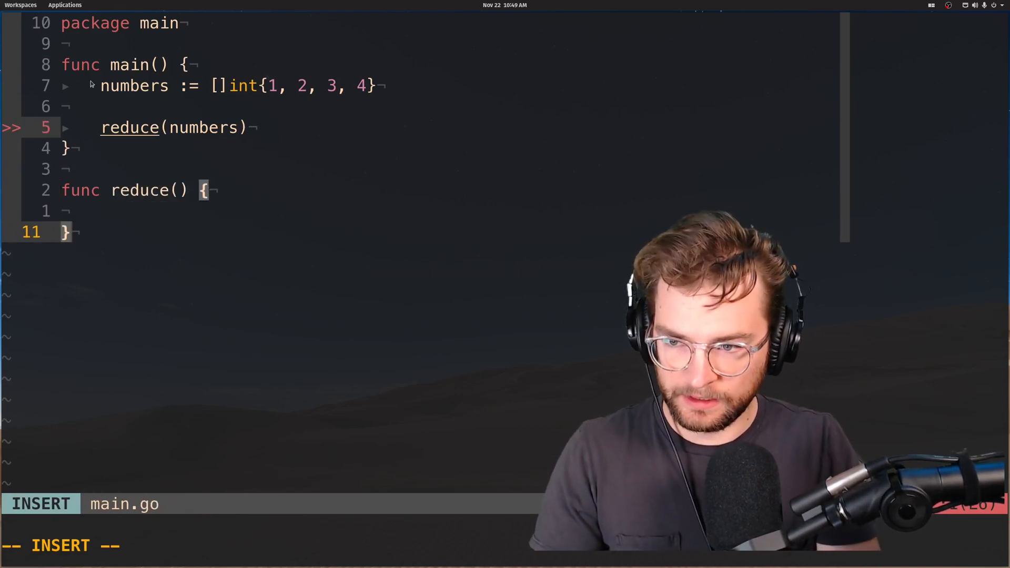
{"action": "key", "text": "Escape"}
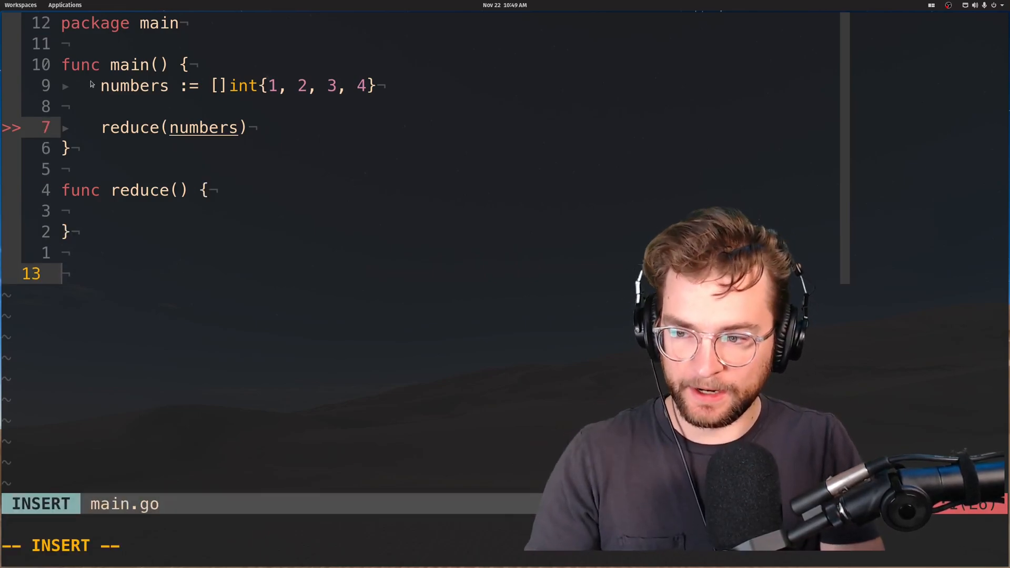
- Write func add(a, b int) int returning a + b below the reduce stub
{"action": "type", "text": "func add() {"}
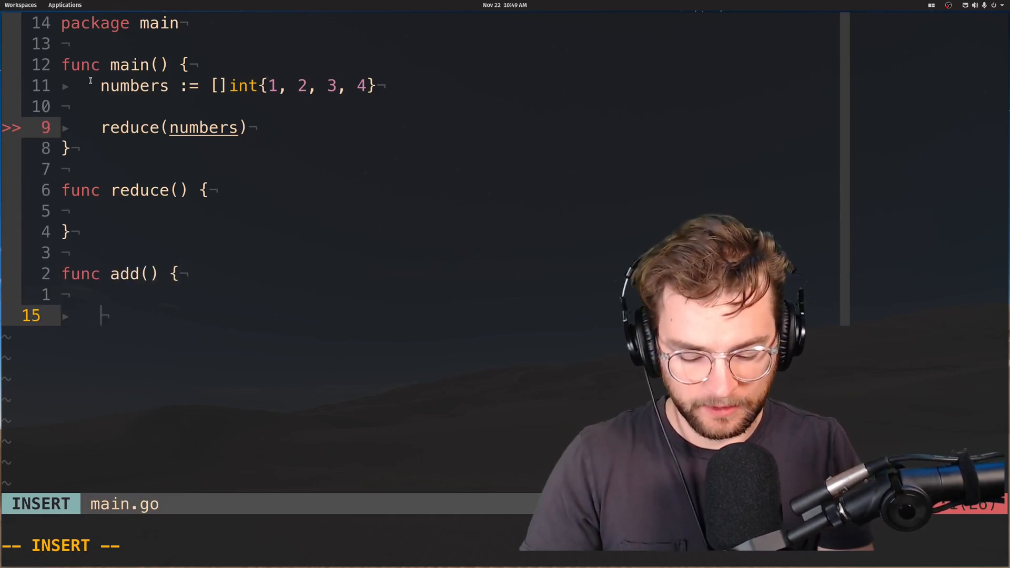
{"action": "key", "text": "Escape"}
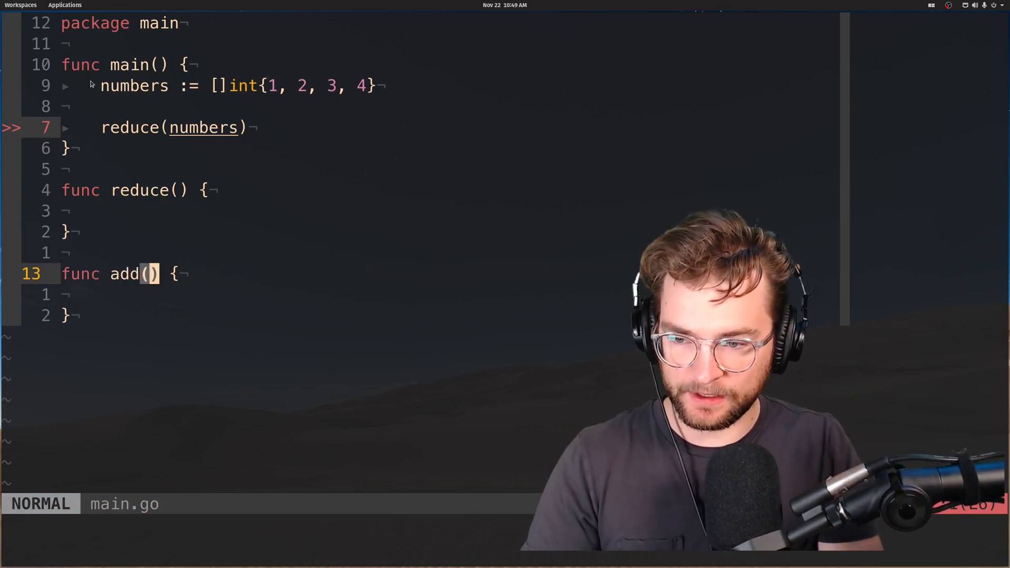
{"action": "type", "text": "a"}
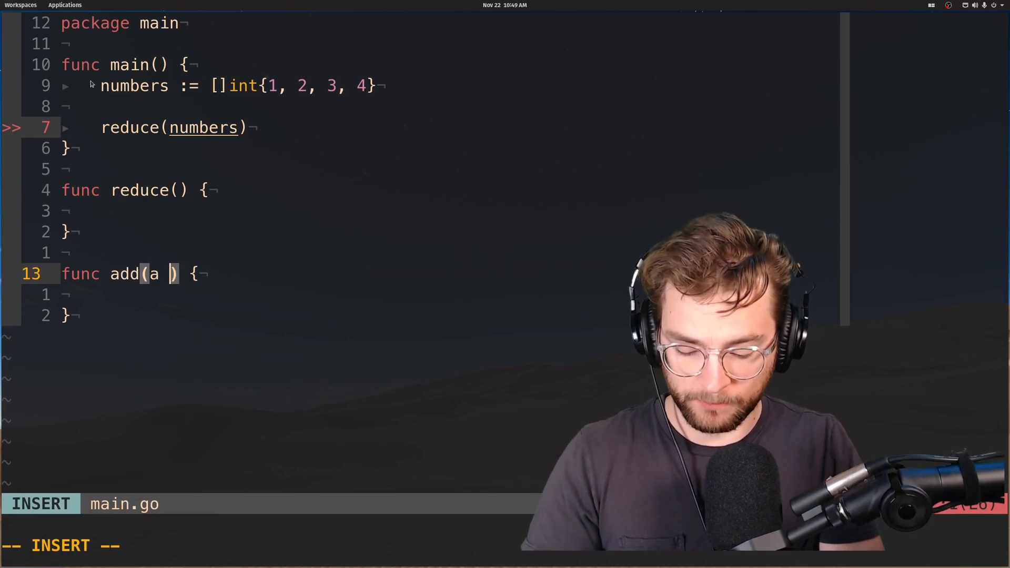
{"action": "type", "text": ", b int"}
{"action": "left_click", "coordinate": [451, 296]}
{"action": "type", "text": "return a + b"}
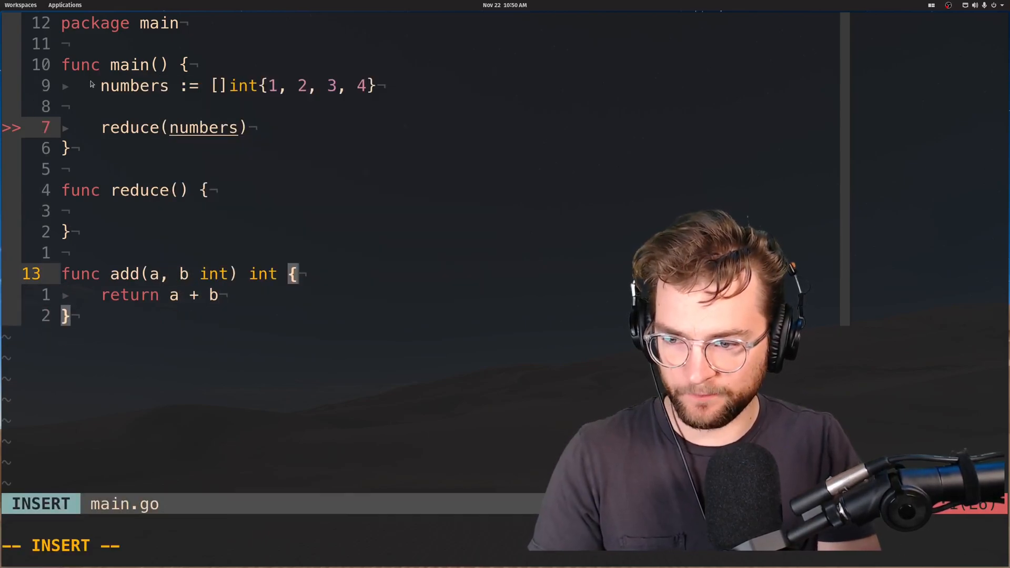
{"action": "key", "text": "V"}
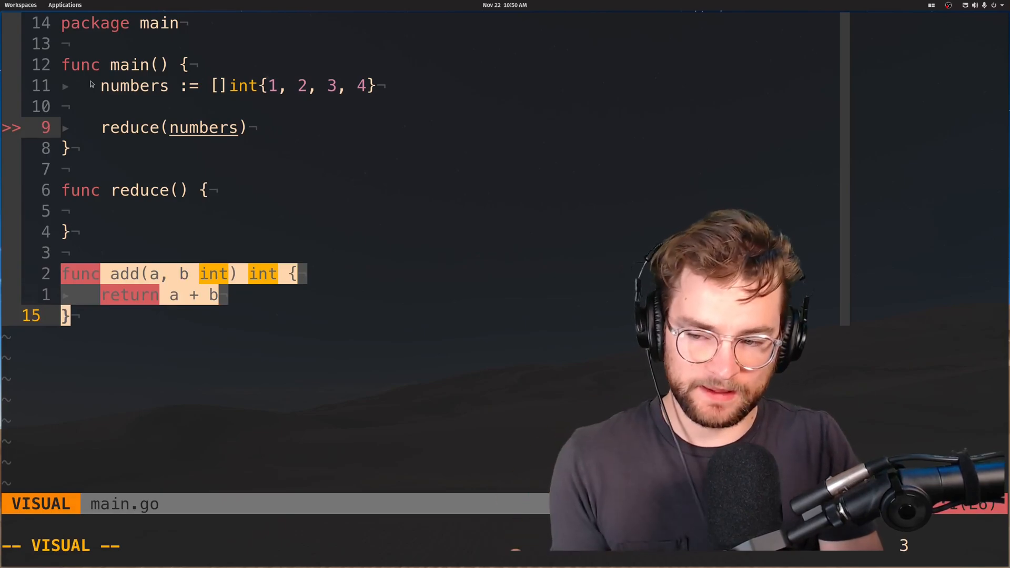
{"action": "key", "text": "Escape"}
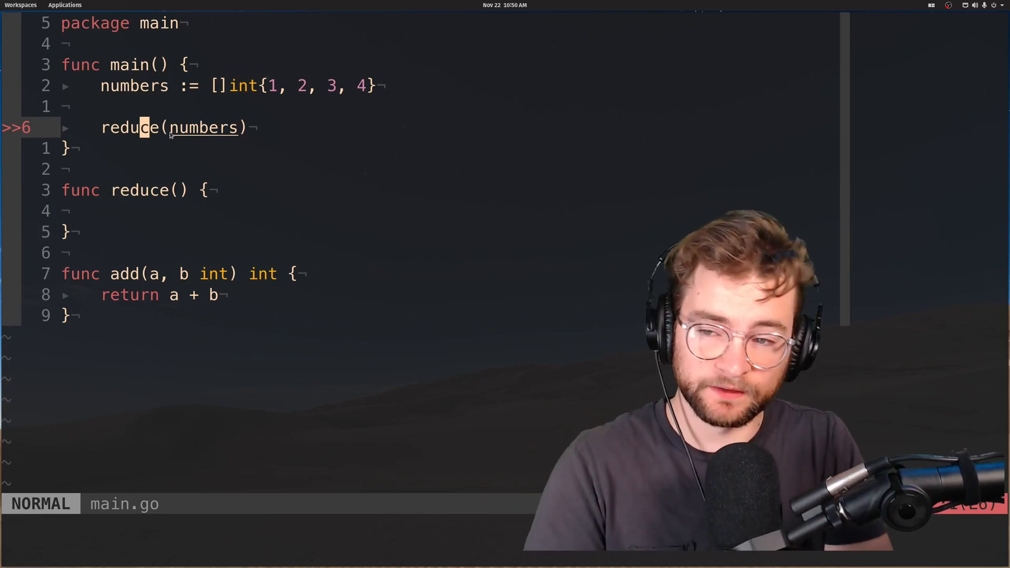
- Pass add as the second argument so the call reads reduce(numbers, add)
{"action": "type", "text": ","}
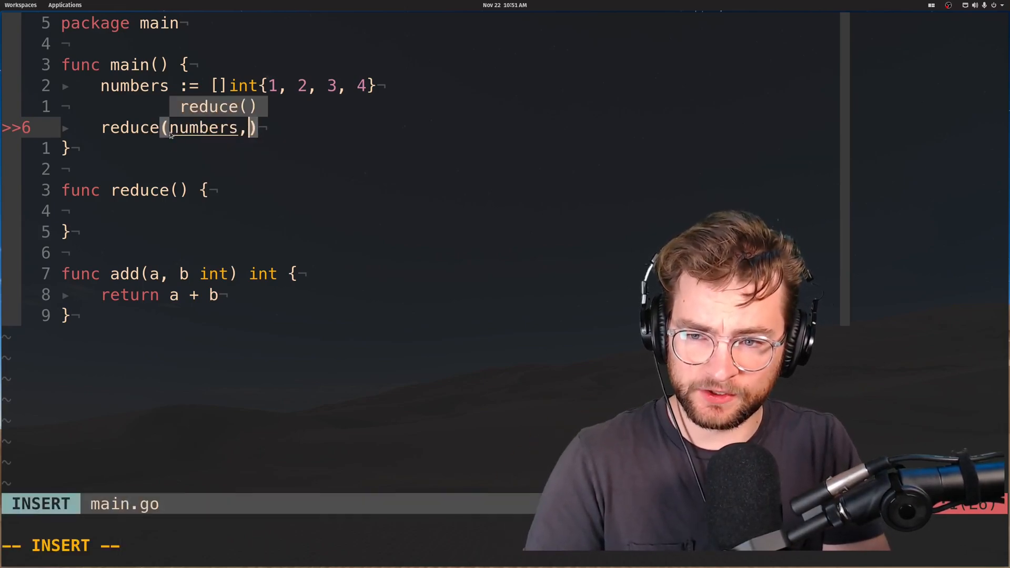
{"action": "key", "text": "Escape"}
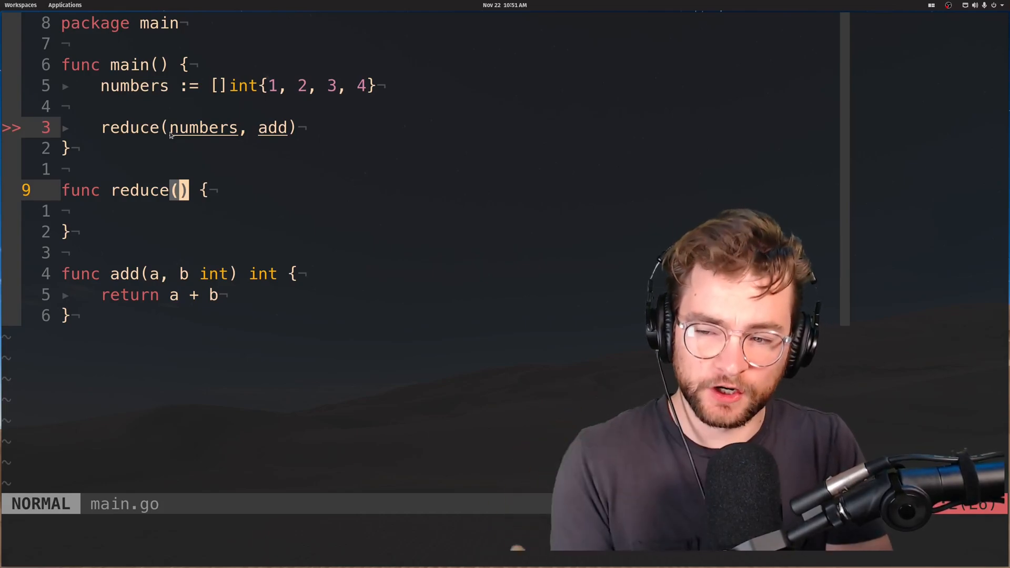
- Give reduce the parameters nums []int and method func(int, int) int
{"action": "key", "text": "i"}
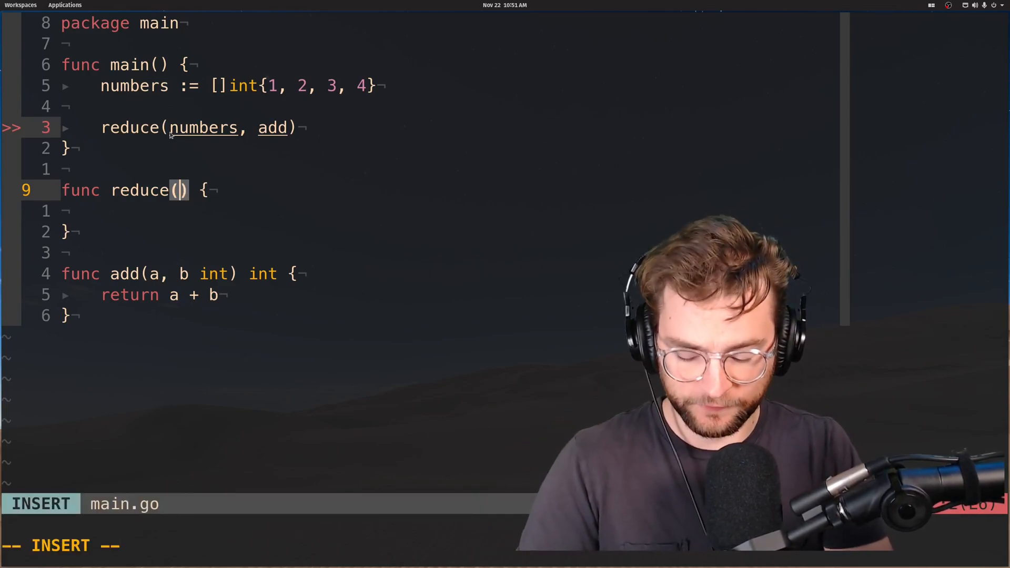
{"action": "type", "text": "nums"}
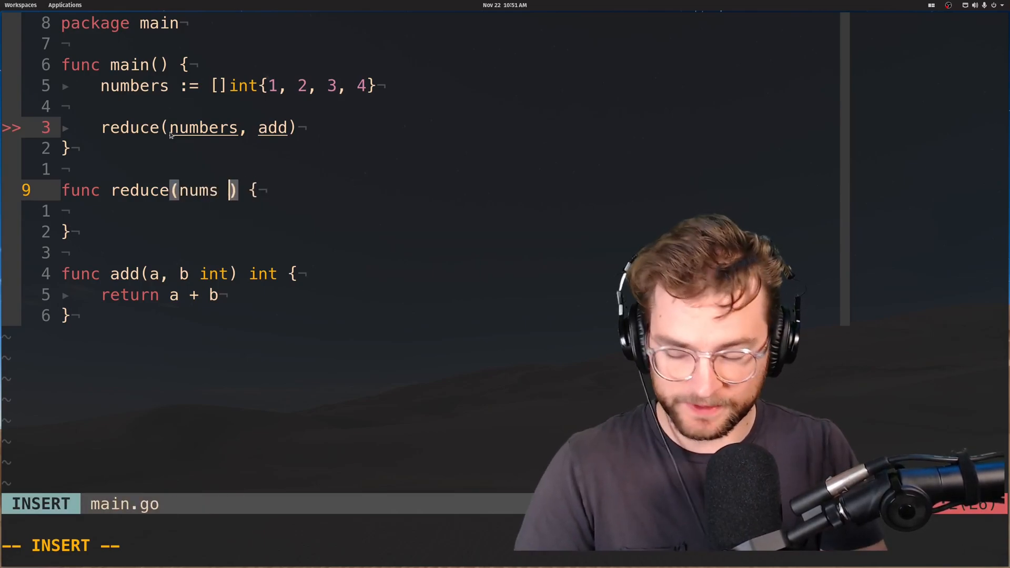
{"action": "type", "text": "[]int,"}
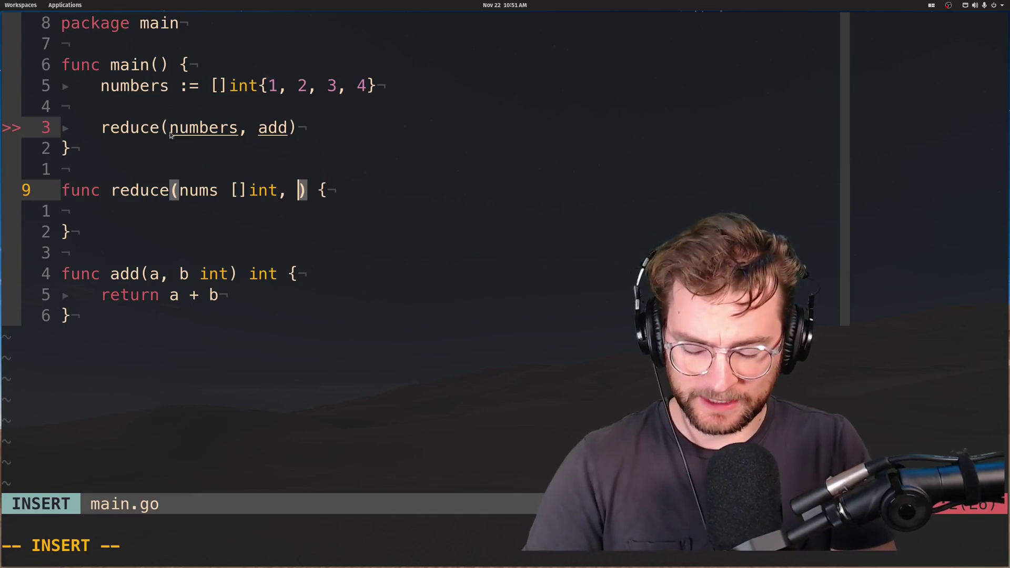
{"action": "type", "text": "method"}
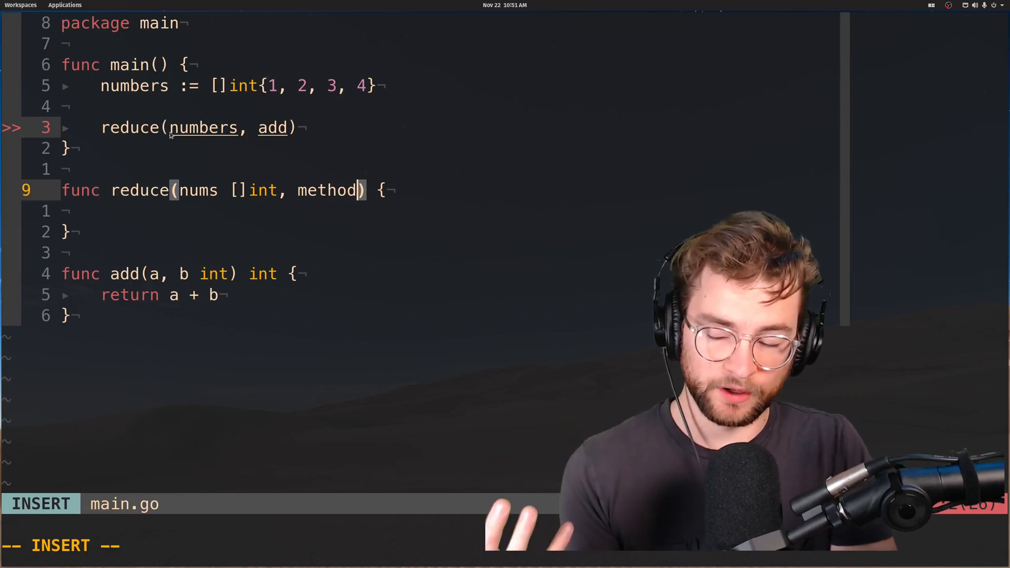
{"action": "type", "text": "fu"}
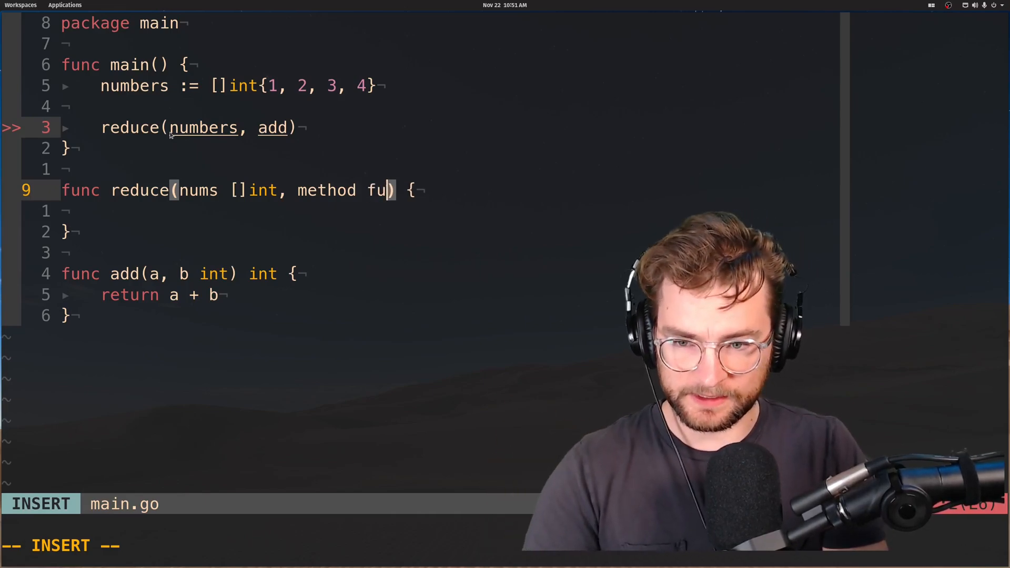
{"action": "type", "text": "nc()"}
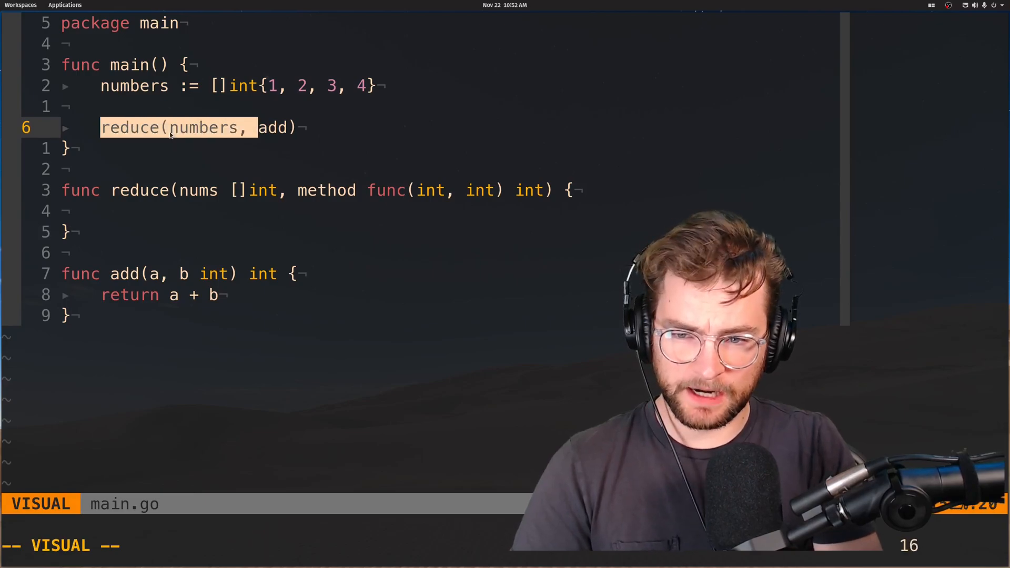
- Assign result := reduce(numbers, add), println(result), and make reduce return int with return 0
{"action": "key", "text": "Escape"}
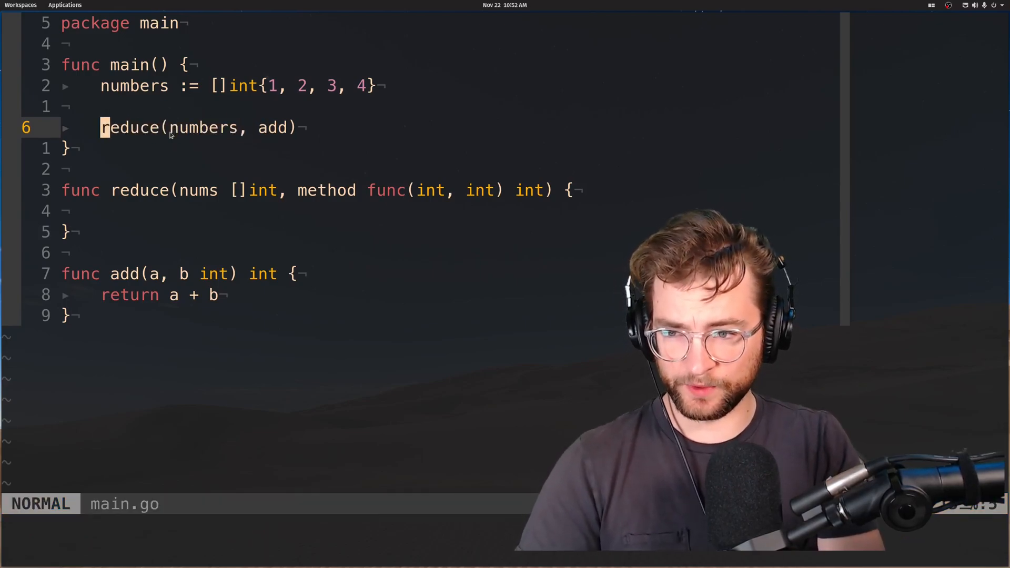
{"action": "type", "text": "result :"}
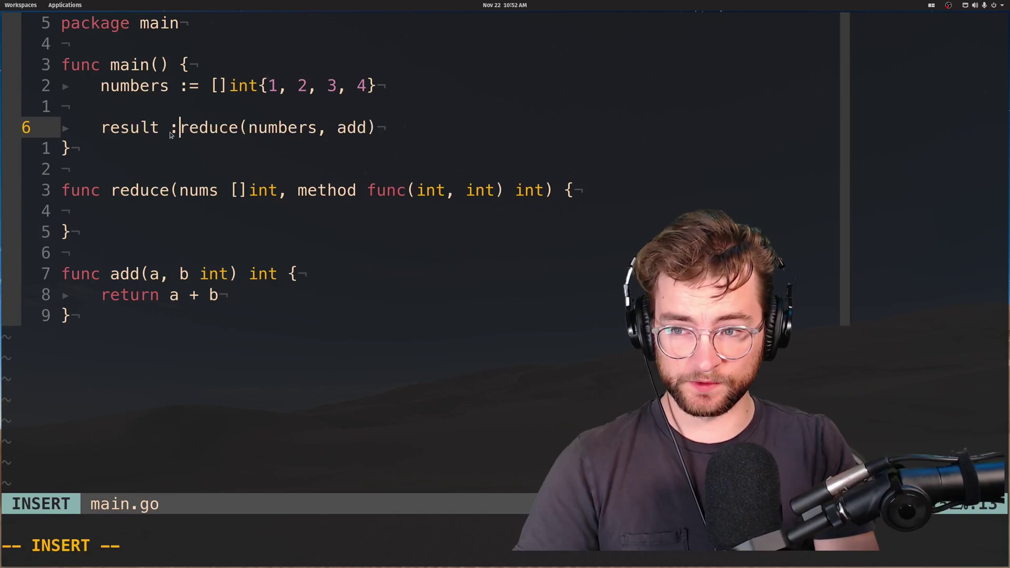
{"action": "key", "text": "Escape"}
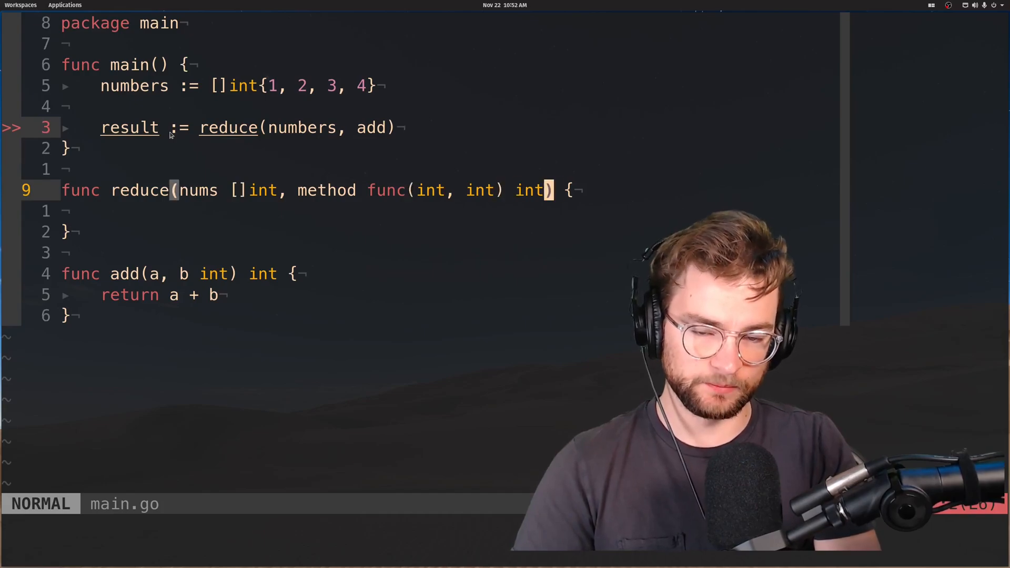
{"action": "type", "text": "int"}
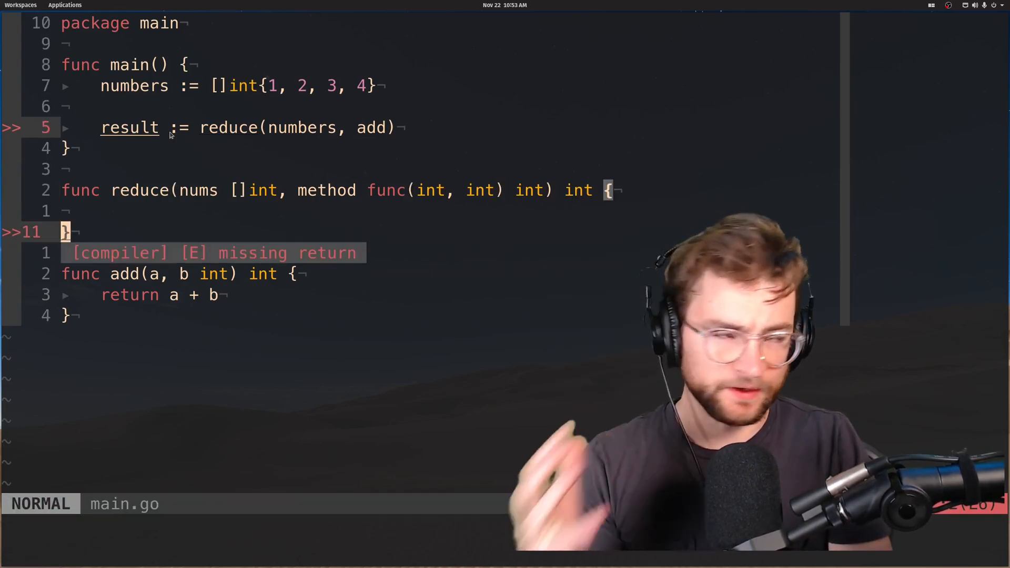
{"action": "key", "text": "o"}
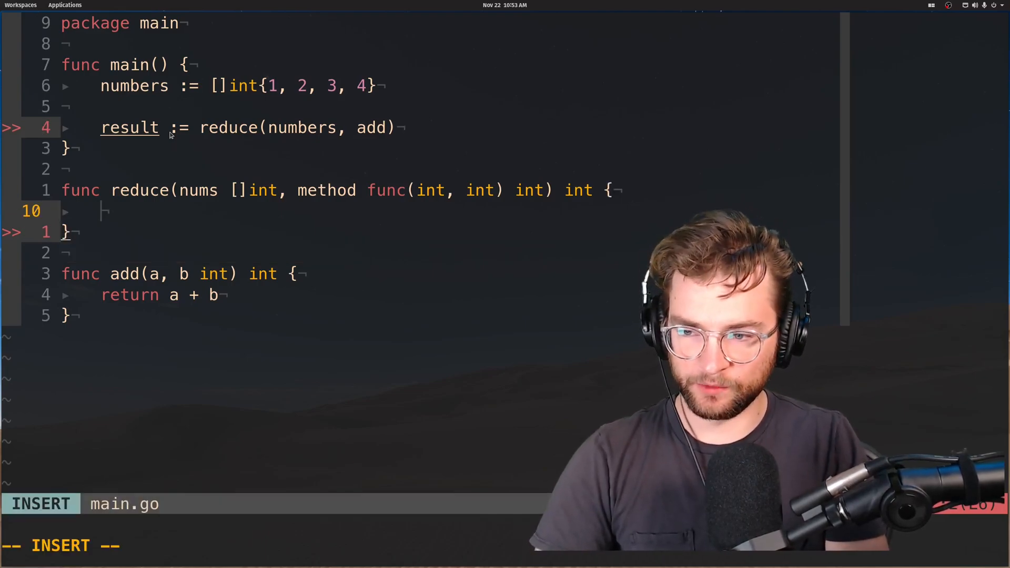
{"action": "type", "text": "return -"}
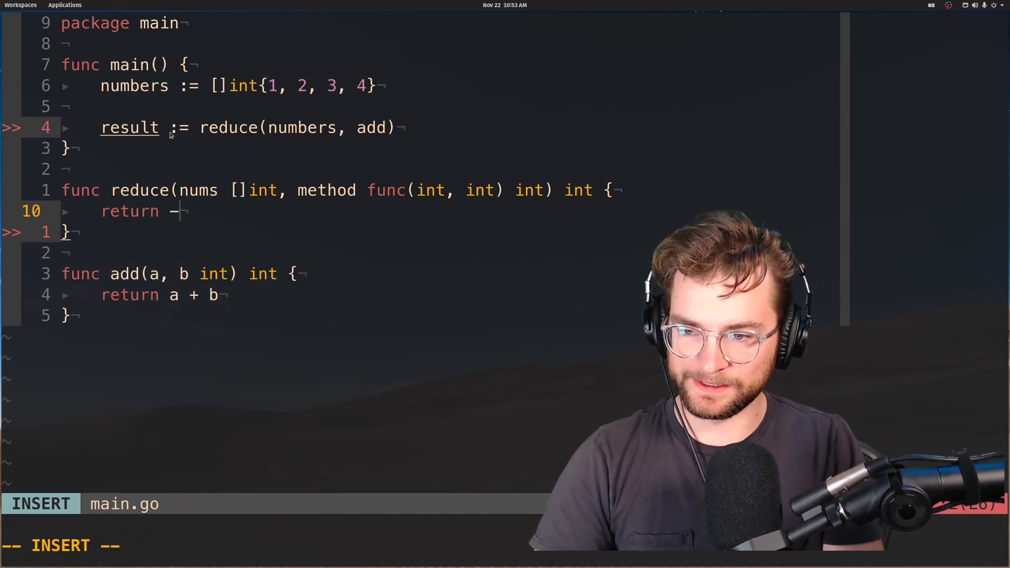
{"action": "key", "text": "Escape"}
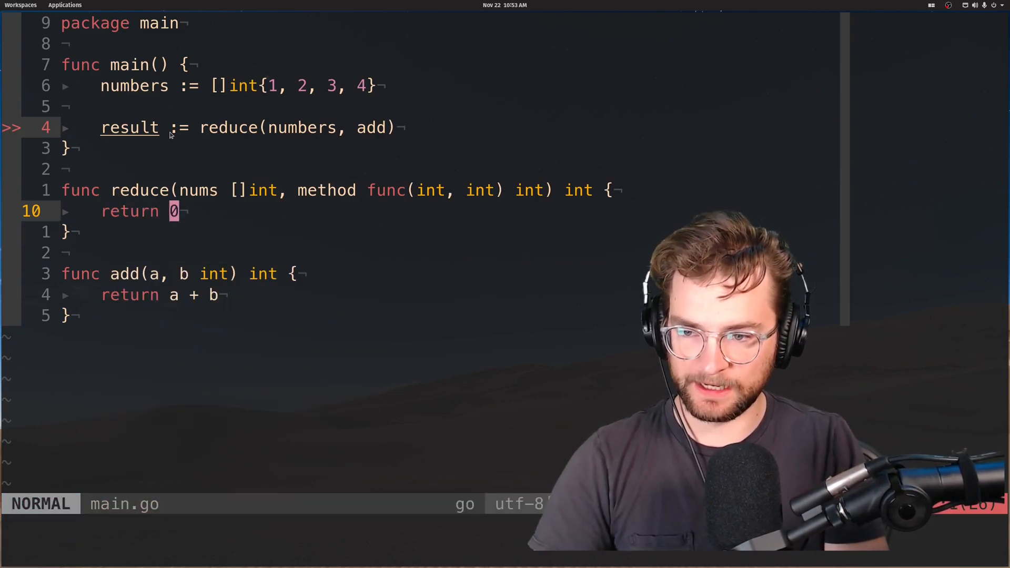
{"action": "type", "text": "println(result)"}
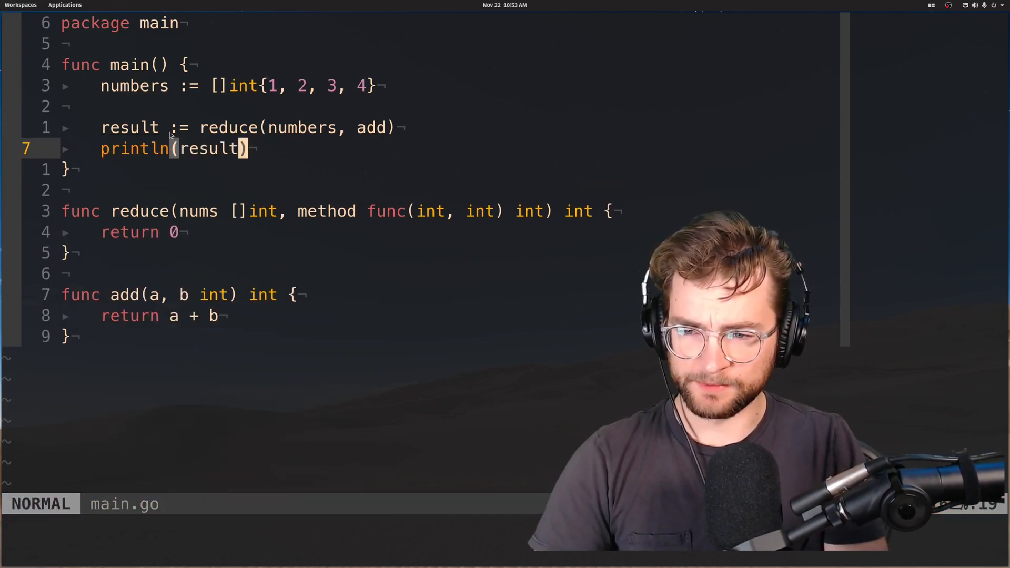
- Save and quit, run go run main.go to print 0, and type vim main.go again
{"action": "key", "text": "j"}
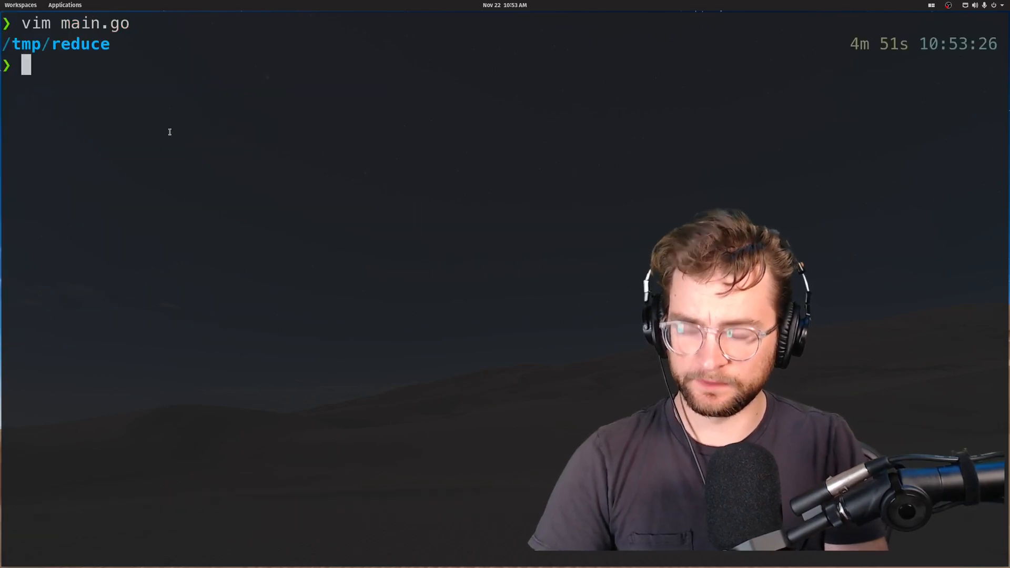
{"action": "type", "text": "go run main.go"}
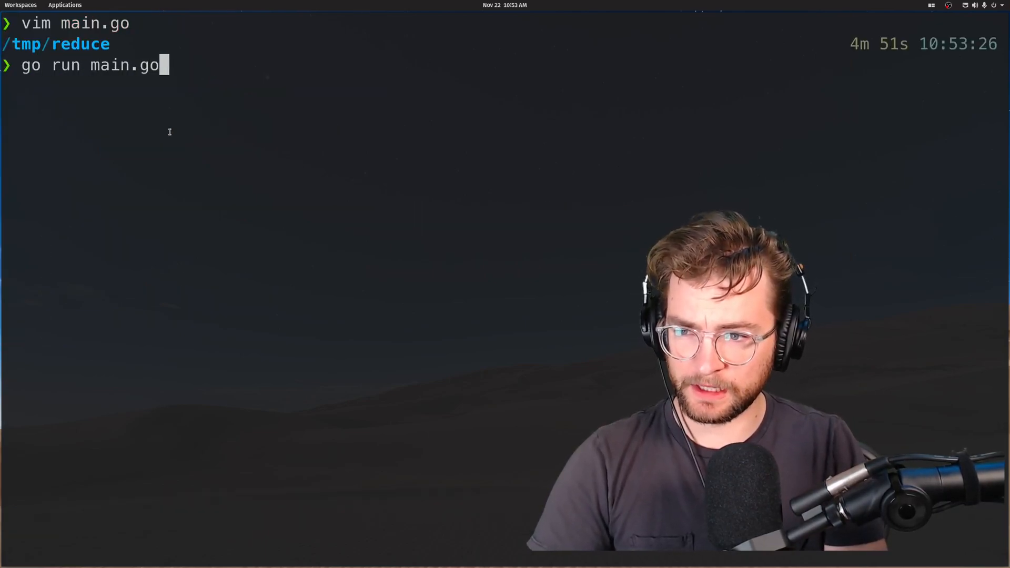
{"action": "key", "text": "Return"}
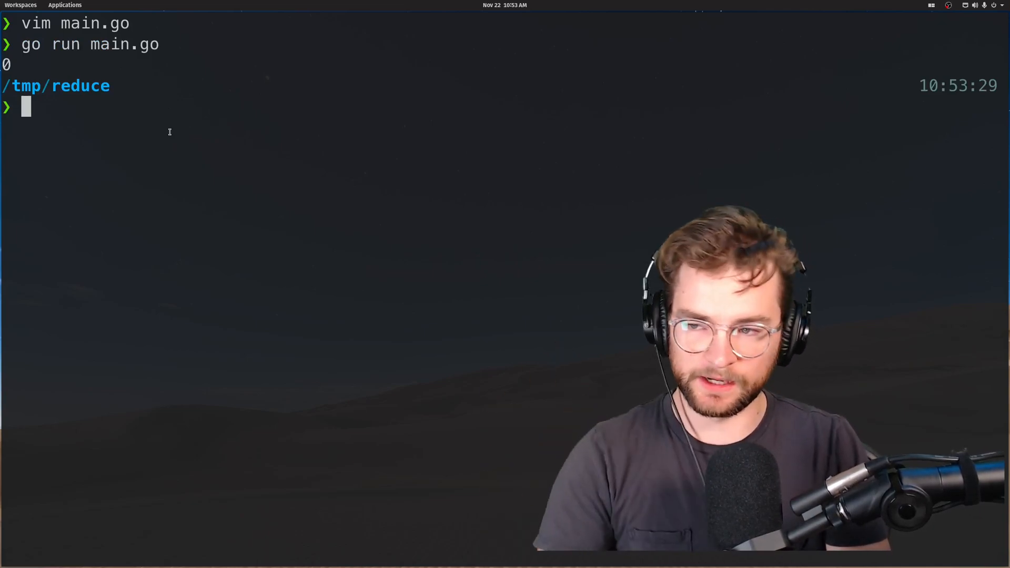
{"action": "type", "text": "vim"}
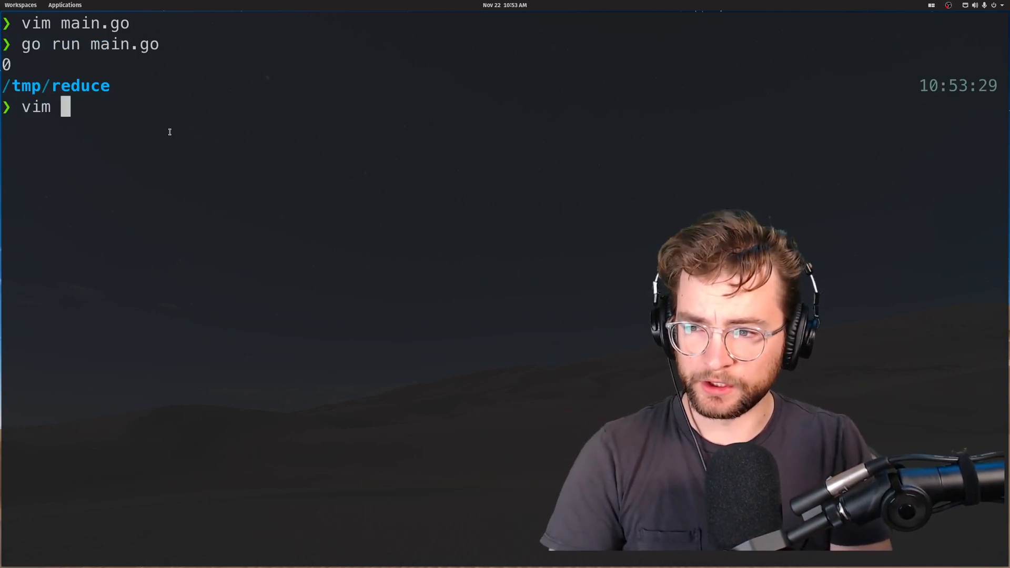
{"action": "type", "text": "main.go"}
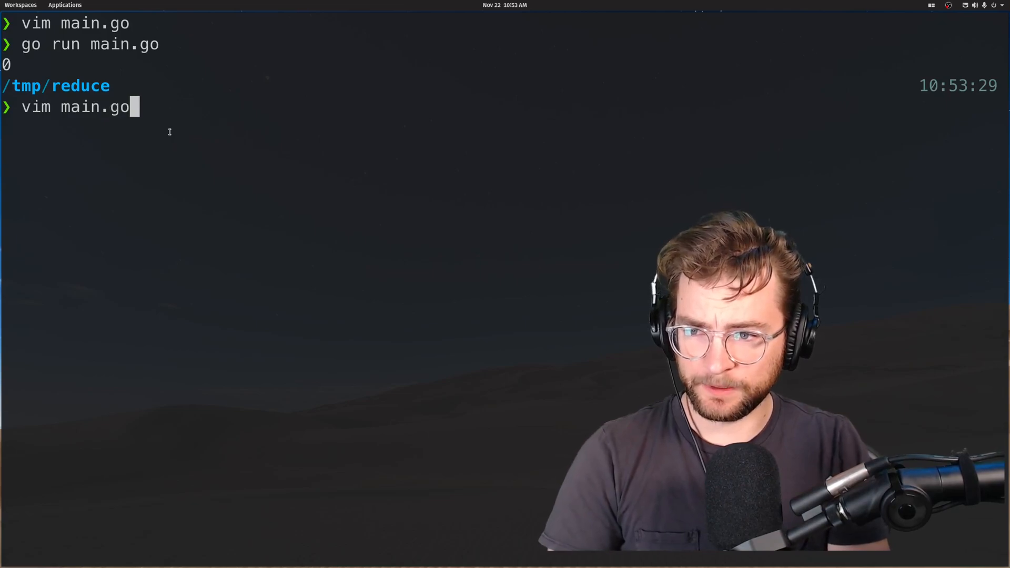
- Reopen main.go and start reduce with result := 0 and an iteration comment
{"action": "key", "text": "Return"}
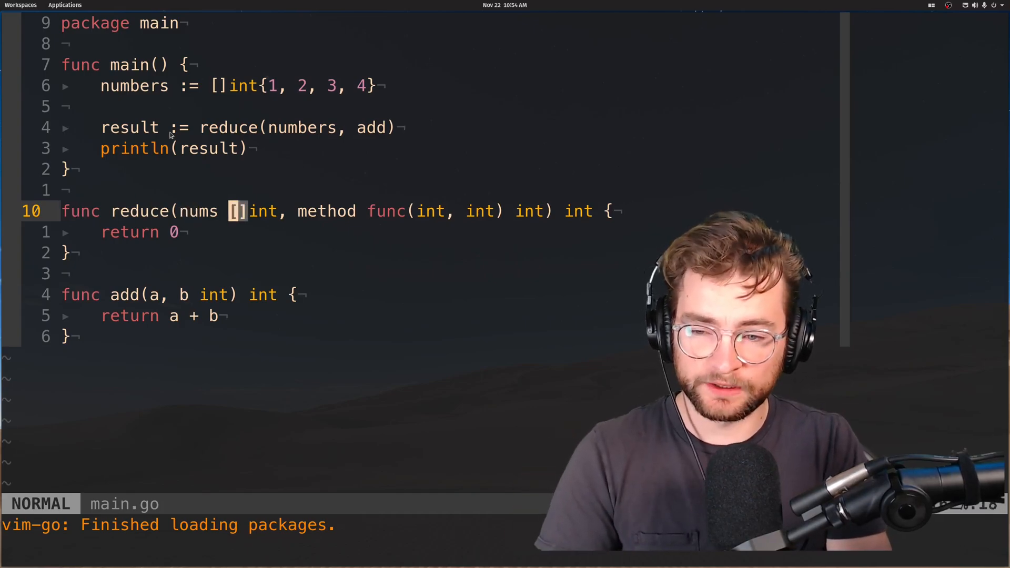
{"action": "key", "text": "w"}
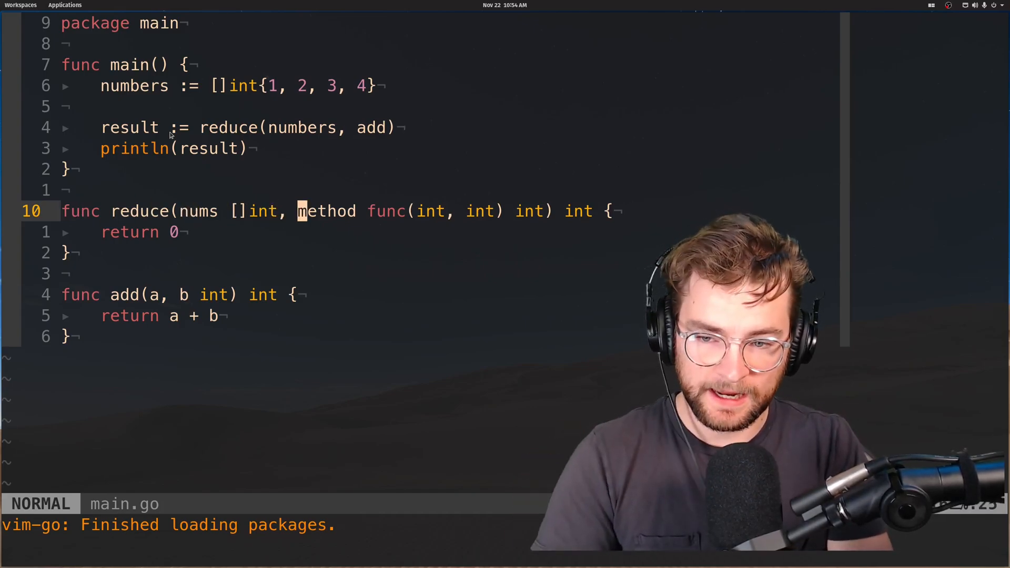
{"action": "key", "text": "l"}
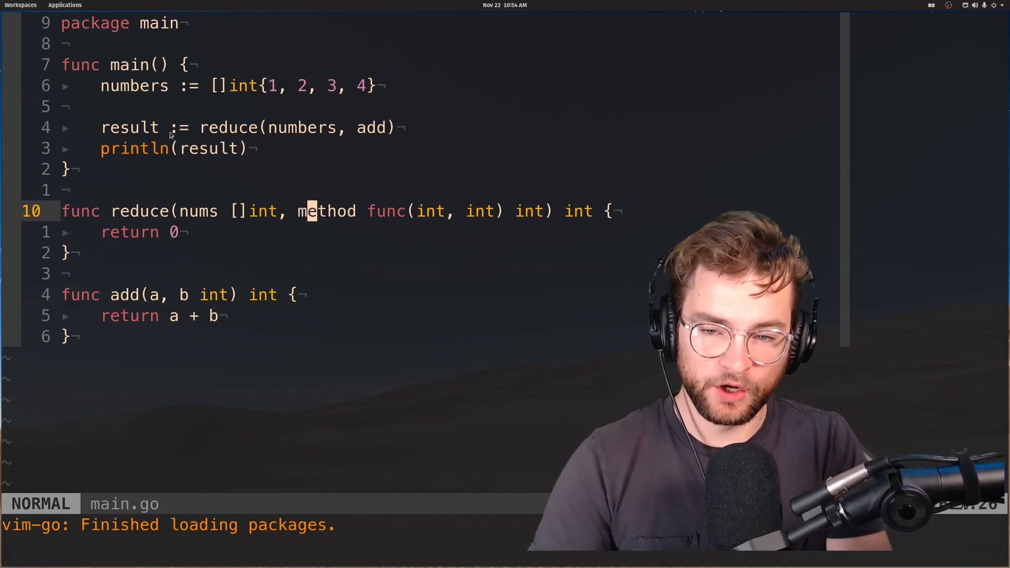
{"action": "key", "text": "v"}
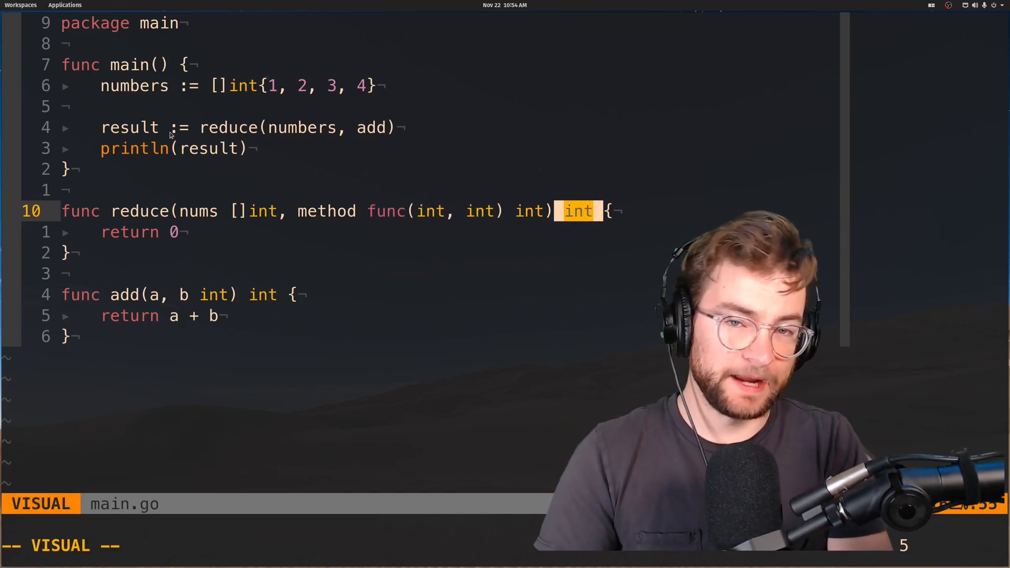
{"action": "key", "text": "Escape"}
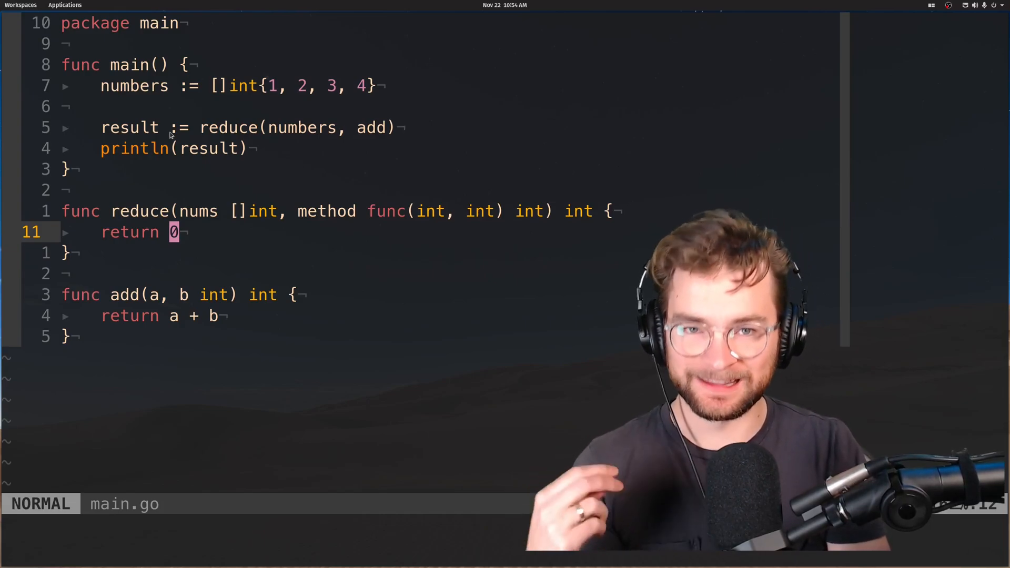
{"action": "type", "text": "result :"}
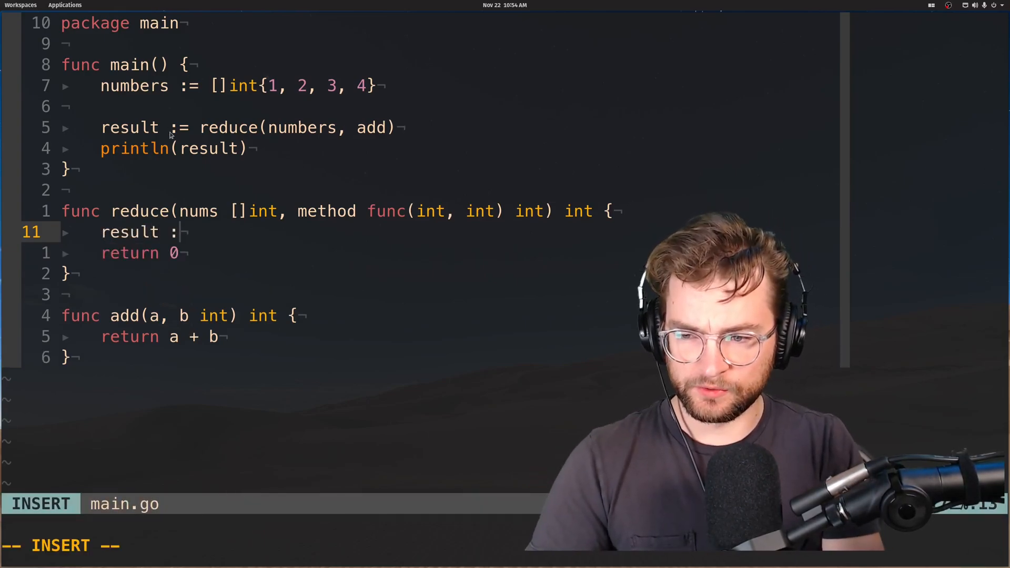
{"action": "type", "text": "="}
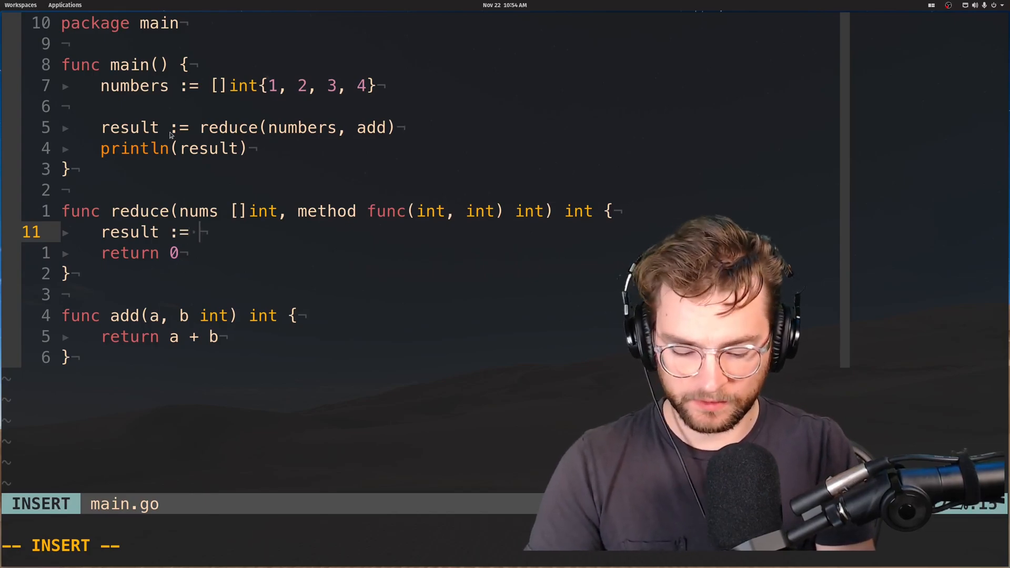
{"action": "key", "text": "Escape"}
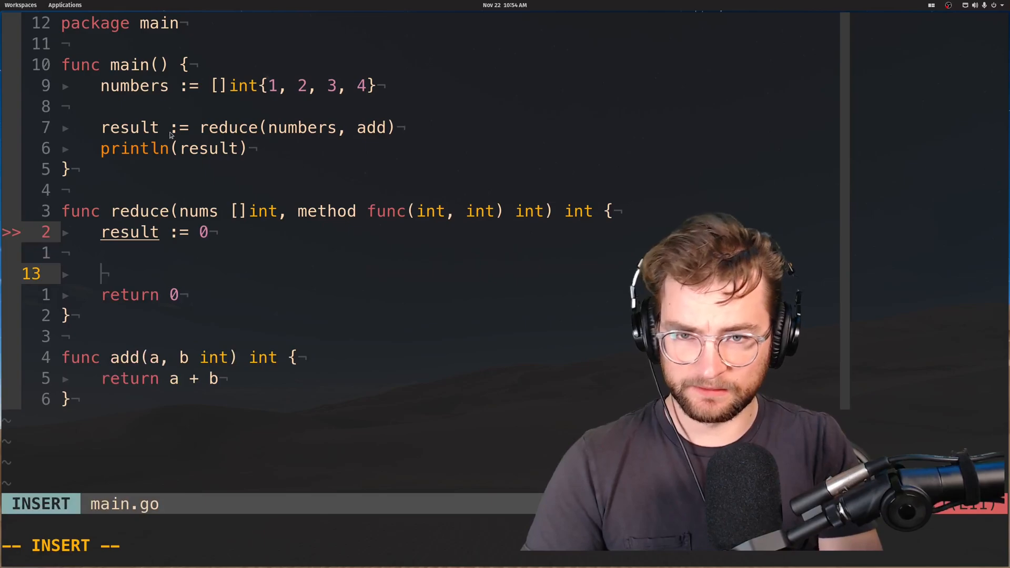
{"action": "type", "text": "// iteration"}
{"action": "type", "text": "for _, element"}
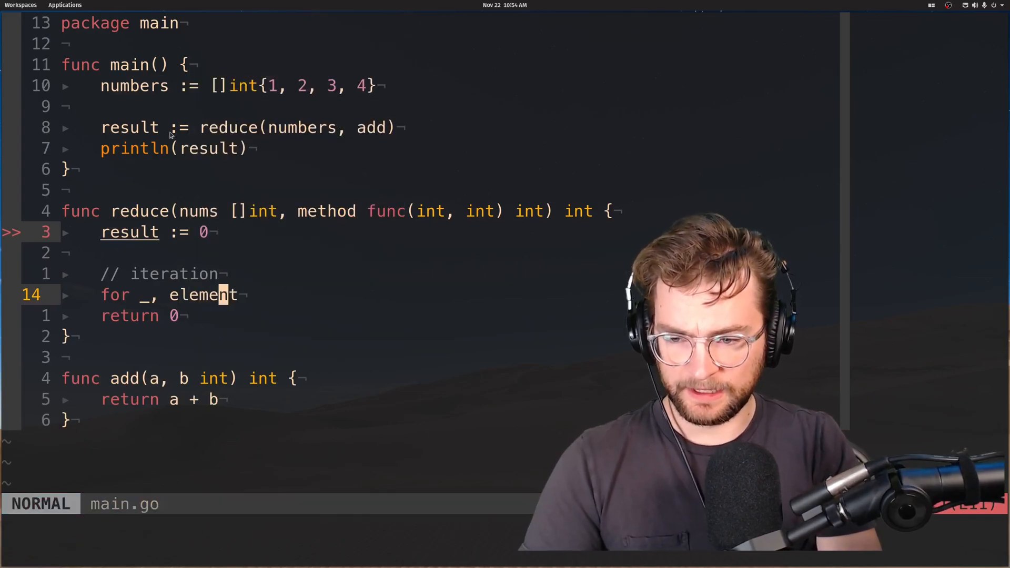
- Loop for _, element := range(nums) setting result = method(result, element) and return result
{"action": "key", "text": "v"}
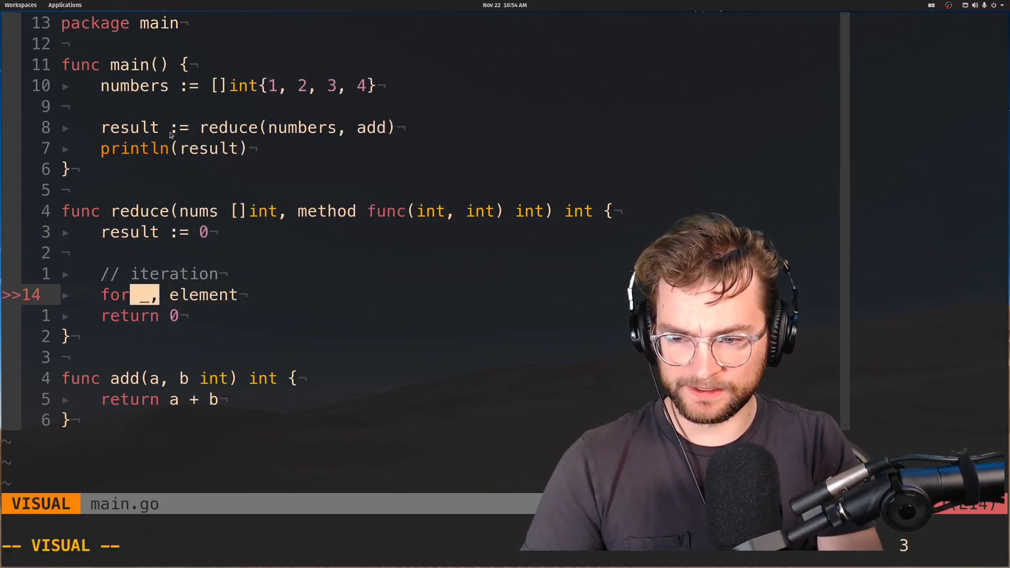
{"action": "key", "text": "Escape"}
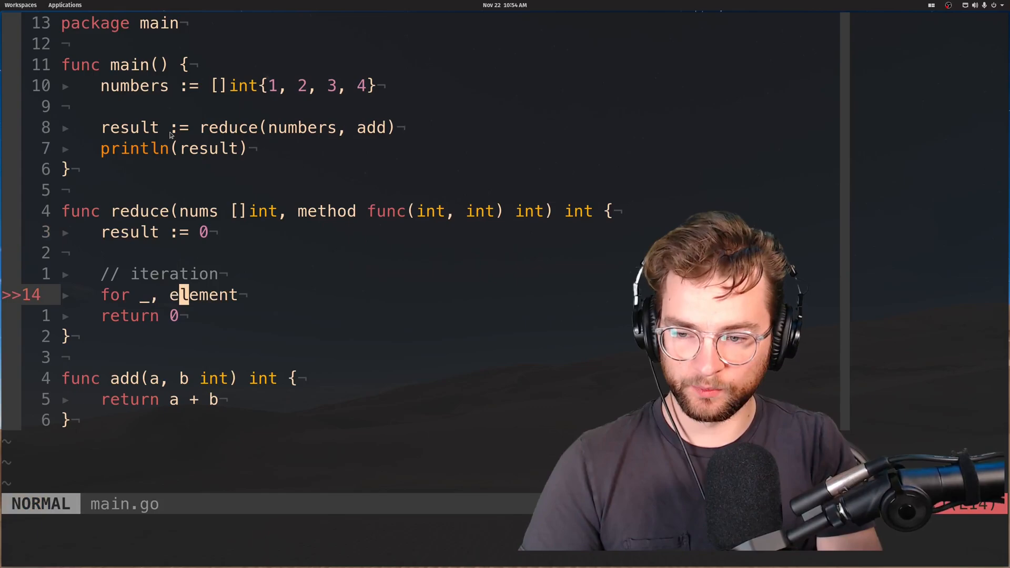
{"action": "type", "text": ":= ra"}
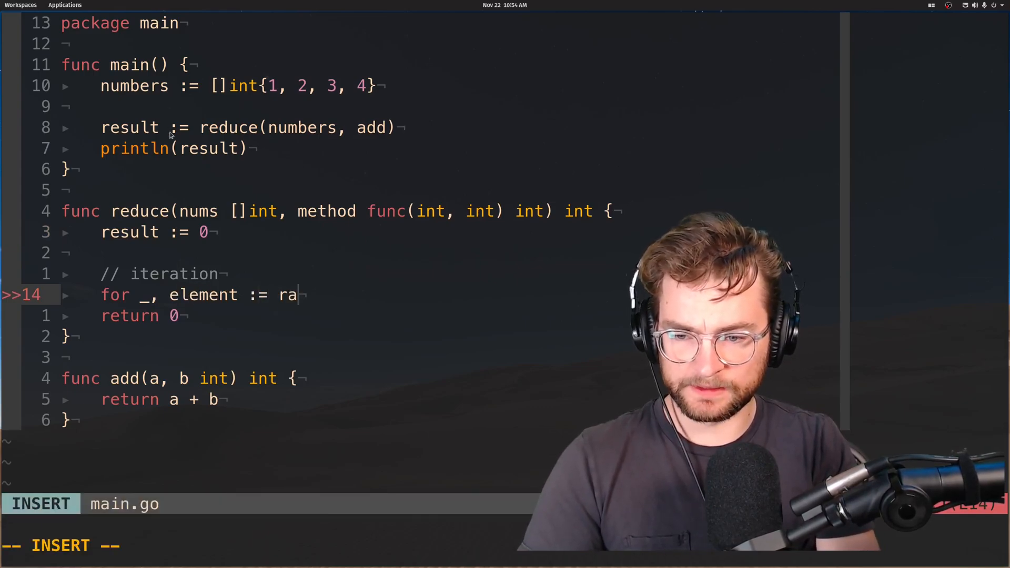
{"action": "type", "text": "nge(n"}
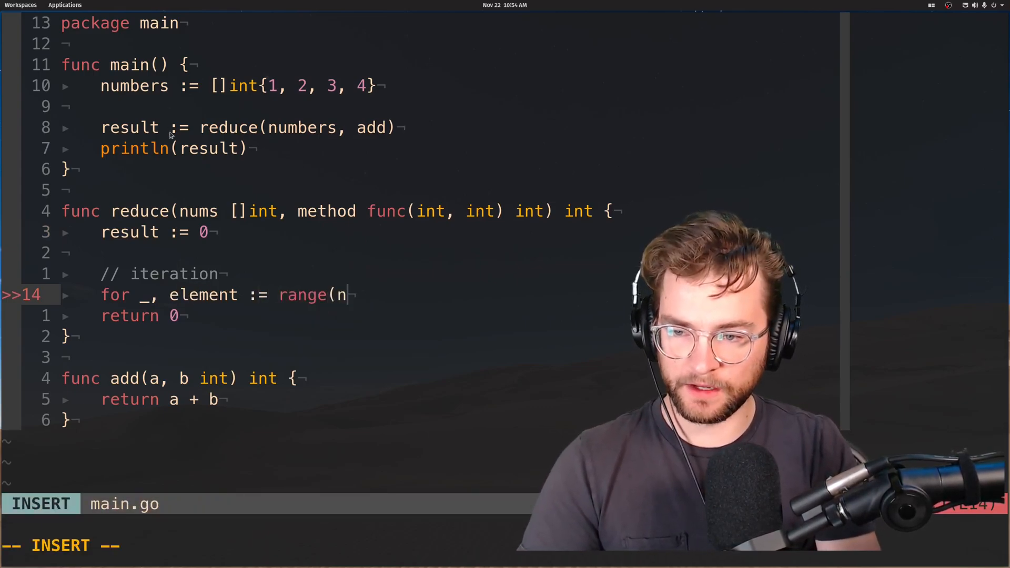
{"action": "type", "text": "ums) {"}
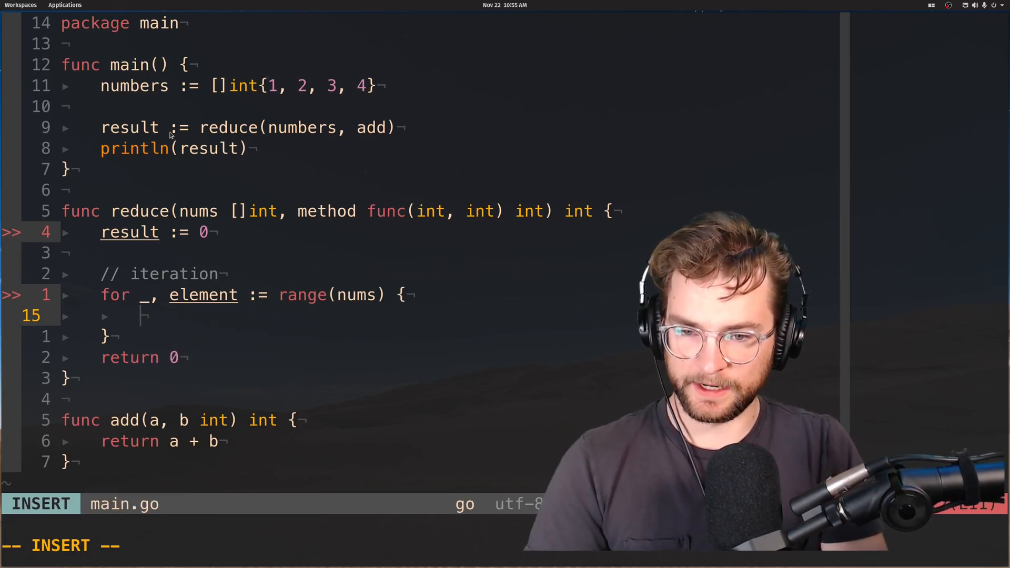
{"action": "type", "text": "method(result, element"}
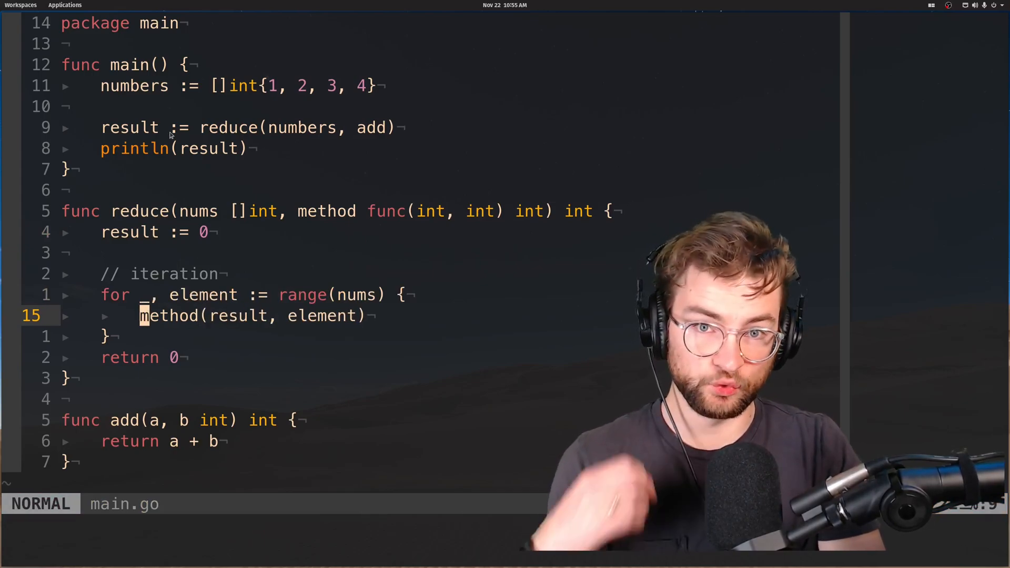
{"action": "type", "text": "ewaulr"}
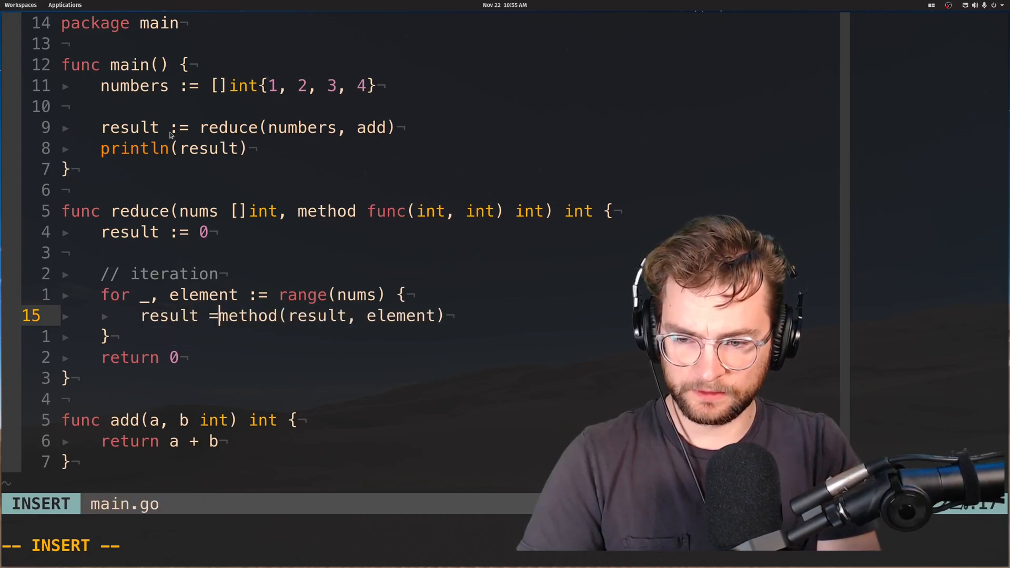
{"action": "key", "text": "Escape"}
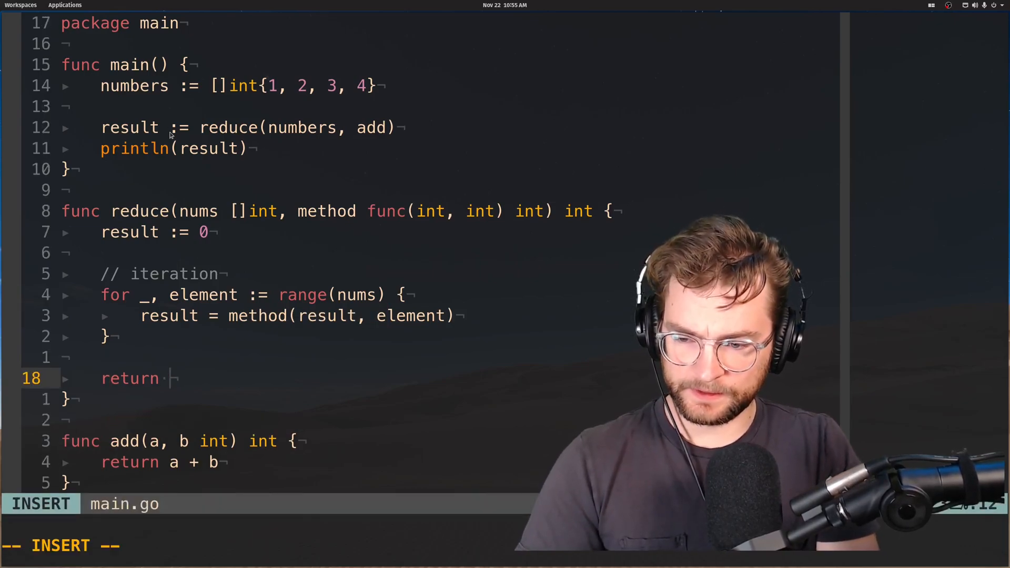
{"action": "key", "text": "Escape"}
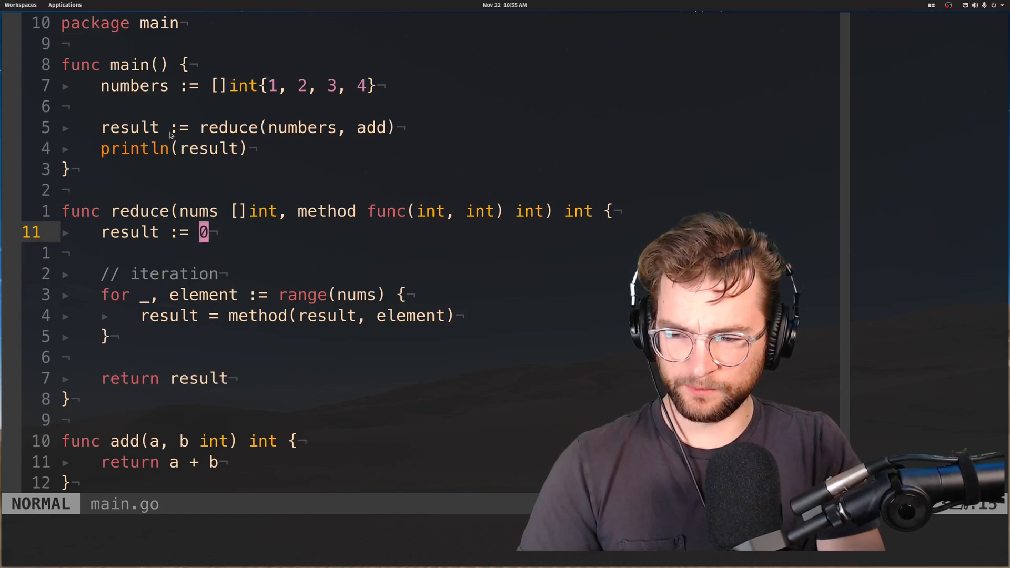
- Rename the accumulator result to ag throughout reduce via GoRename
{"action": "key", "text": "i"}
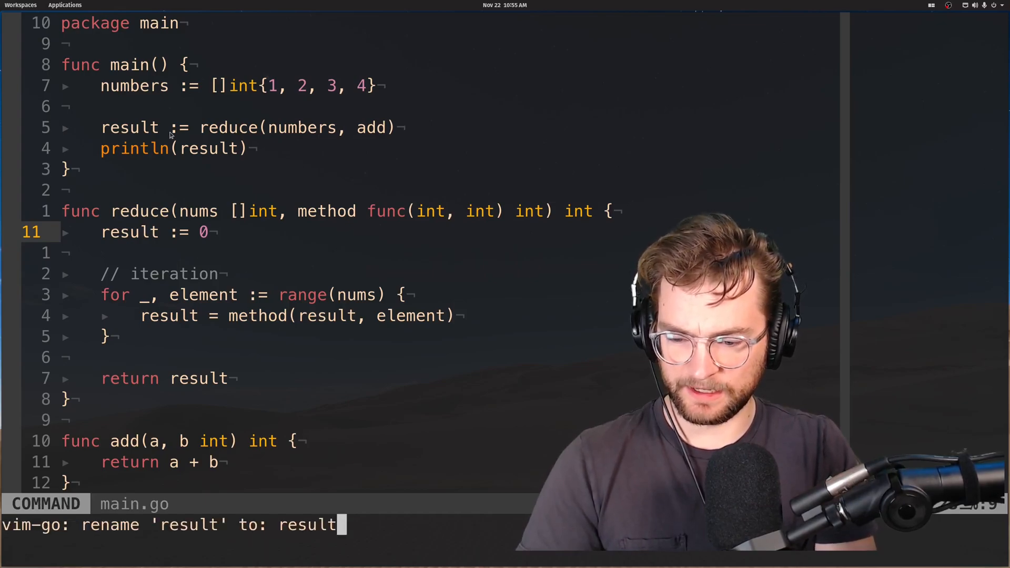
{"action": "type", "text": "a"}
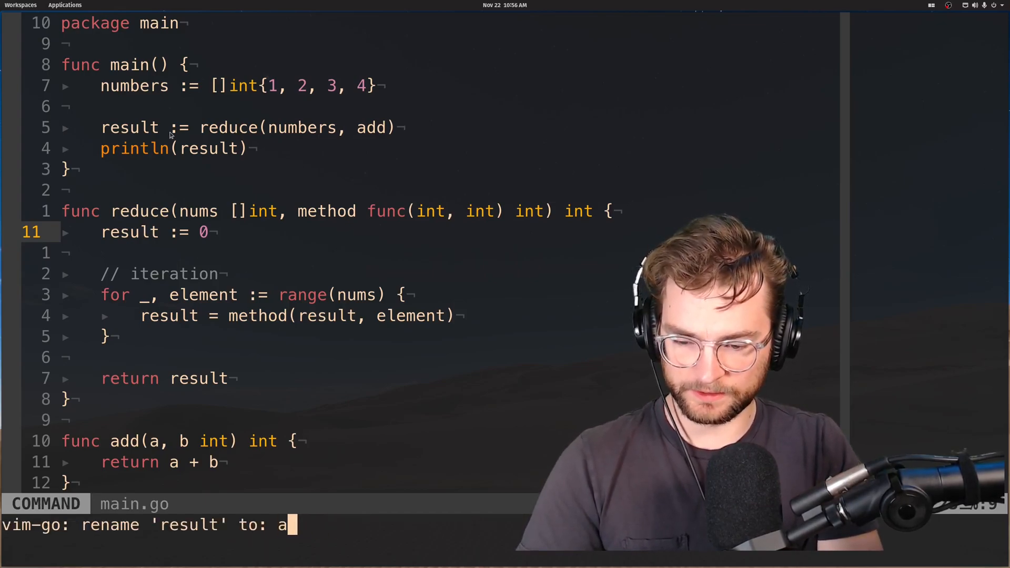
{"action": "key", "text": "Return"}
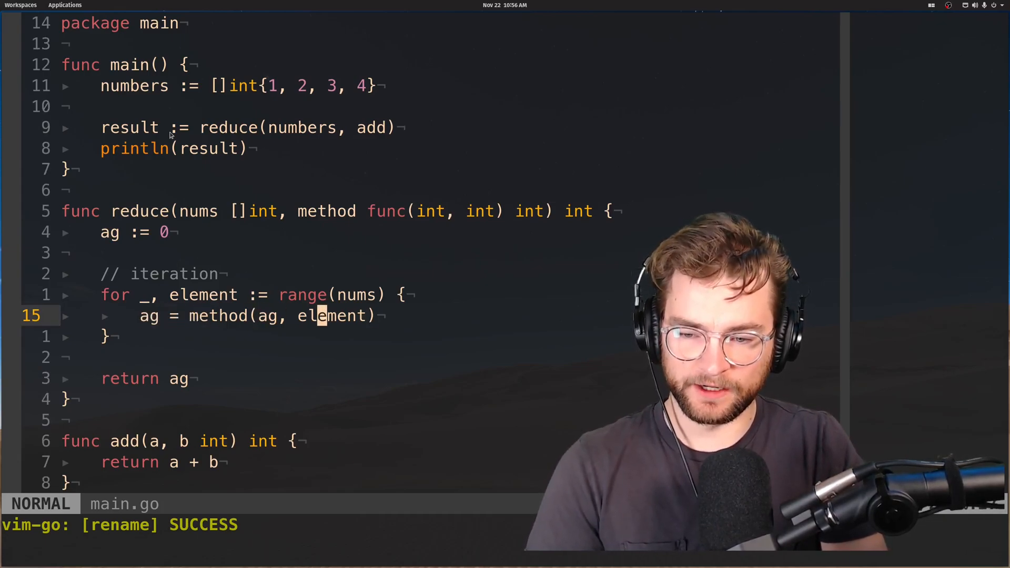
- Save and quit, run go run main.go printing 10, and begin typing vim again
{"action": "key", "text": "j"}
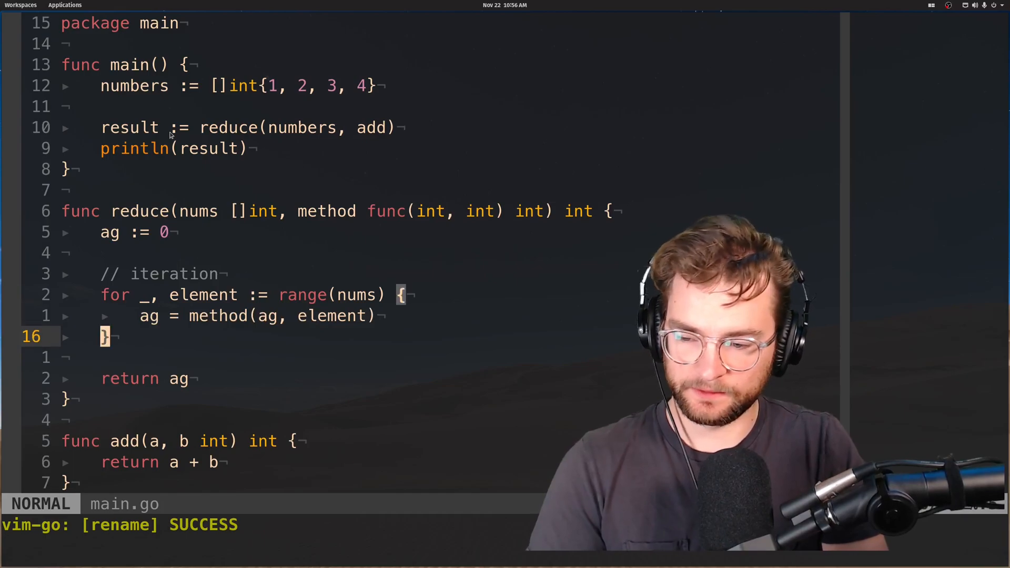
{"action": "key", "text": "Return"}
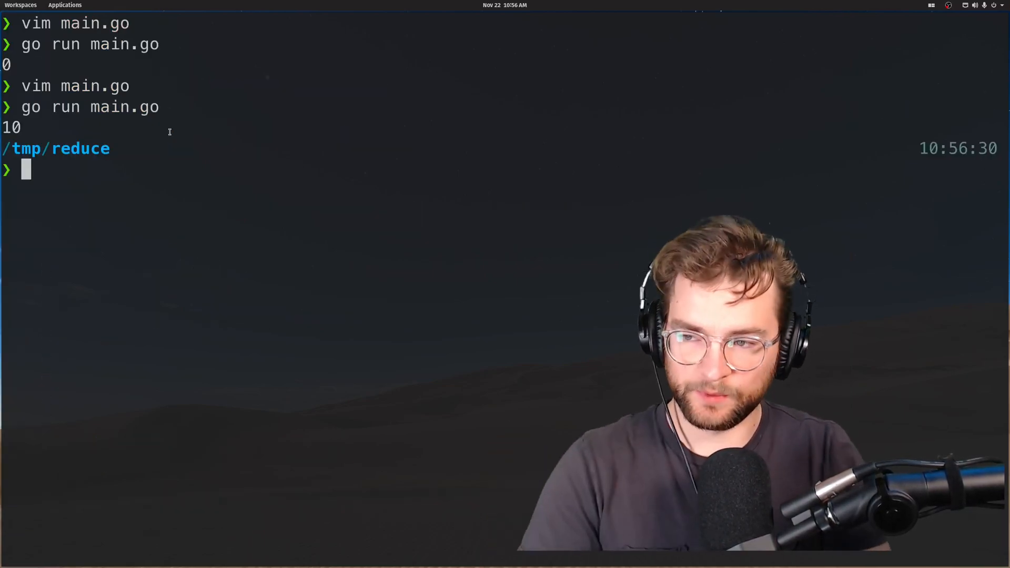
{"action": "type", "text": "vim"}
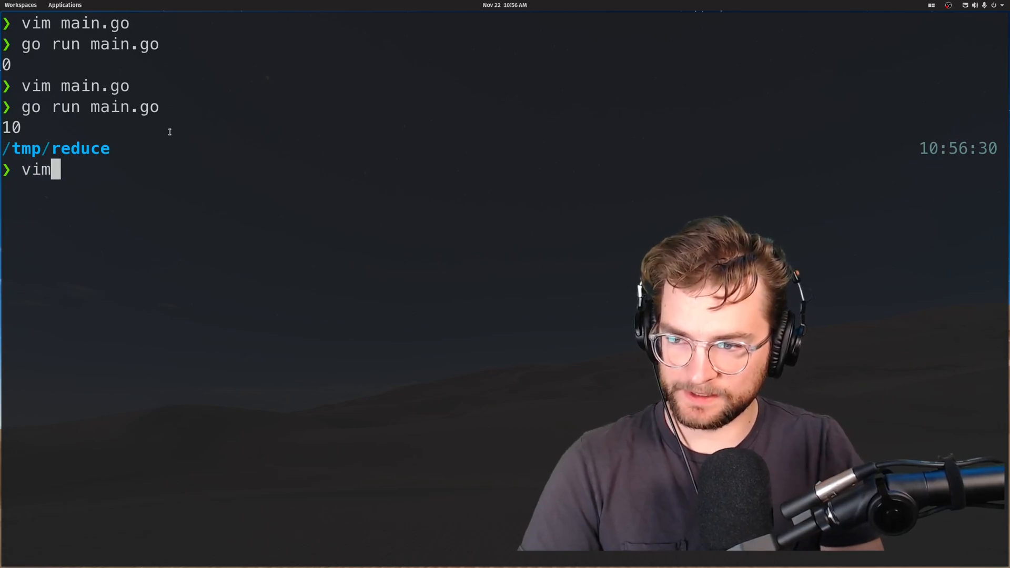
- Comment // Expect to see 10 above the add call and add result = reduce(numbers, sub) with its println
{"action": "key", "text": "Return"}
{"action": "type", "text": "//"}
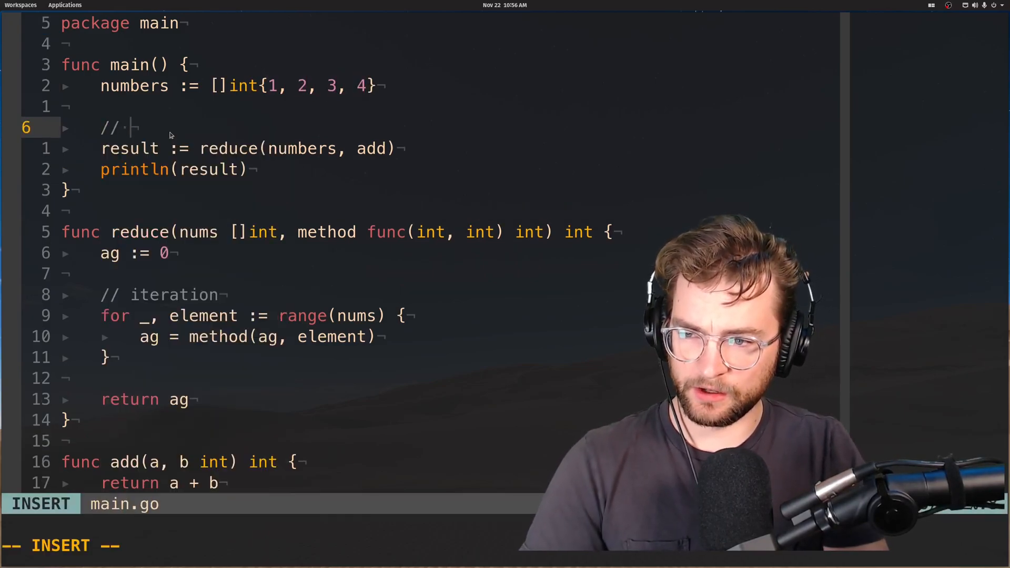
{"action": "type", "text": "Expect to see 10"}
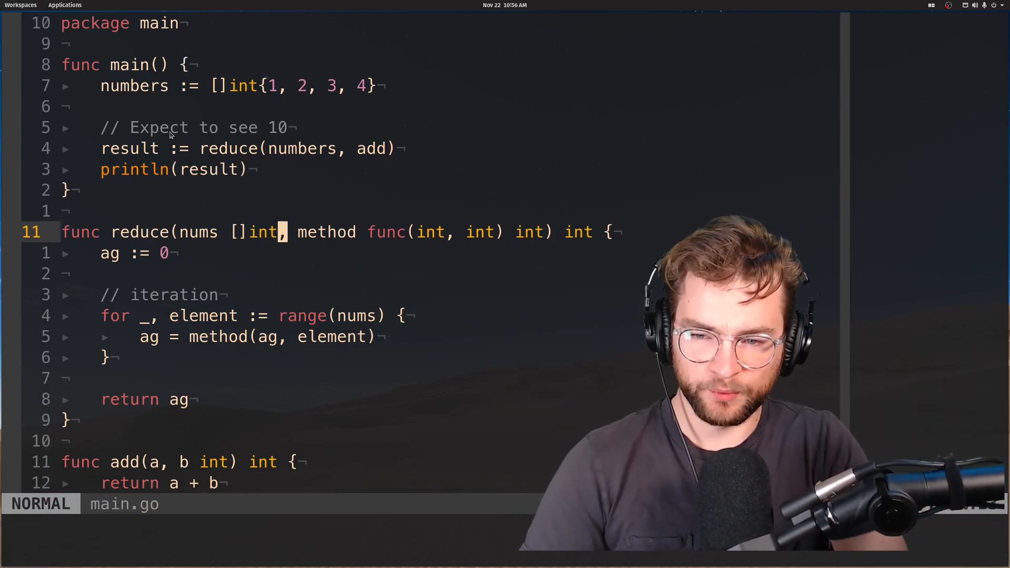
{"action": "key", "text": "w"}
{"action": "type", "text": "result = reduce(numbers, "}
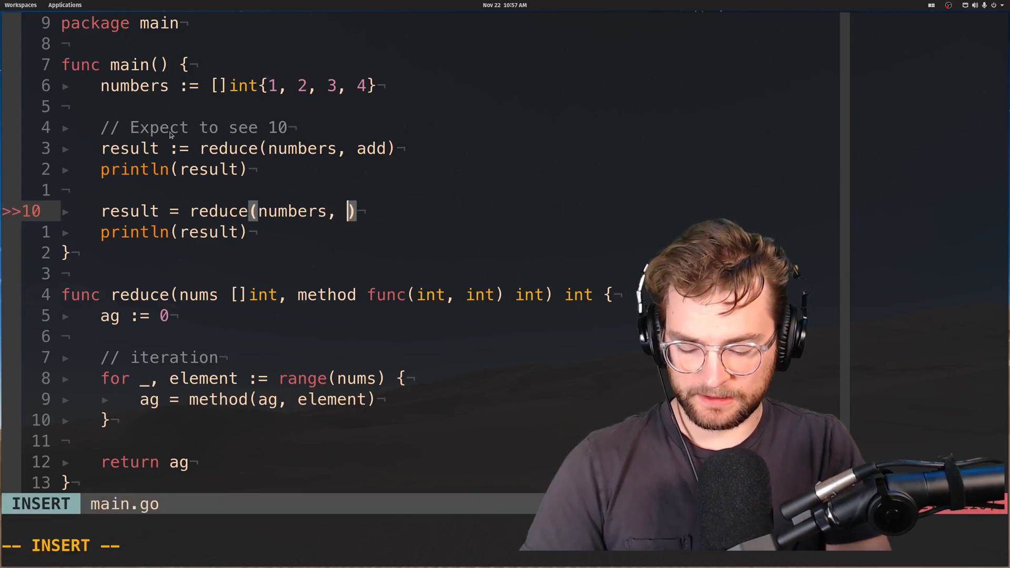
{"action": "type", "text": "sub"}
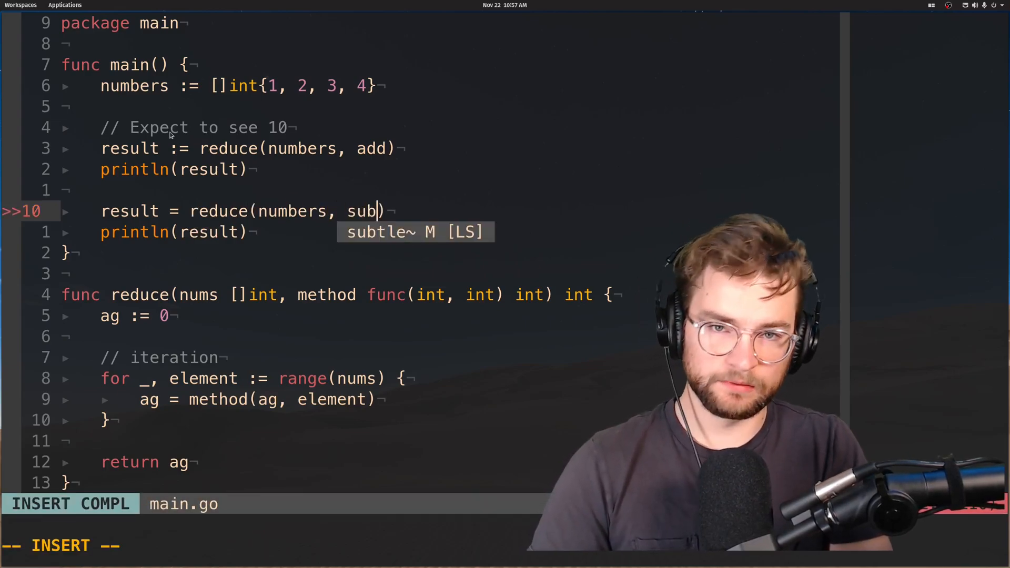
{"action": "key", "text": "Escape"}
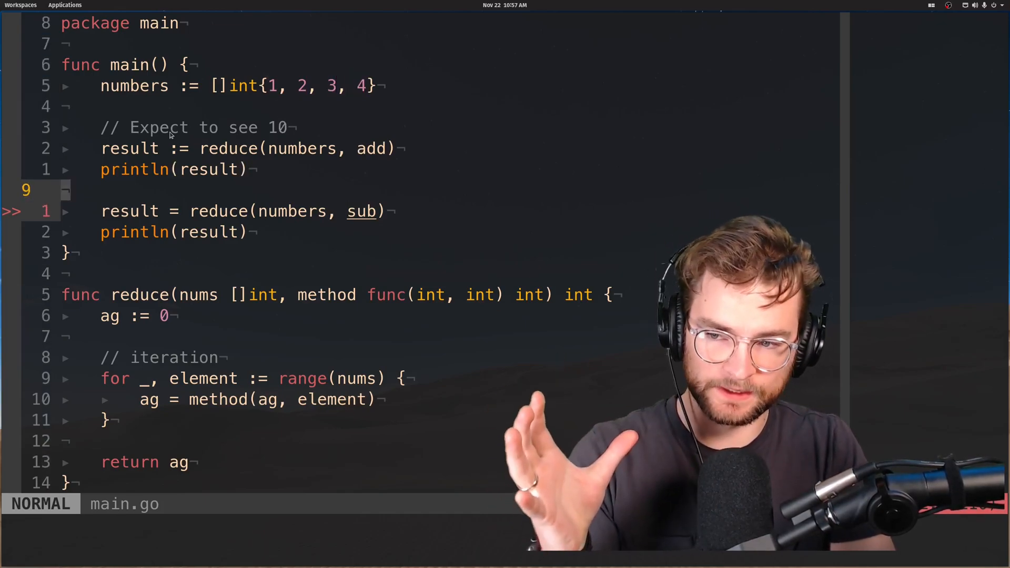
- Begin a // Expect to see comment above the sub reduce call
{"action": "key", "text": "o"}
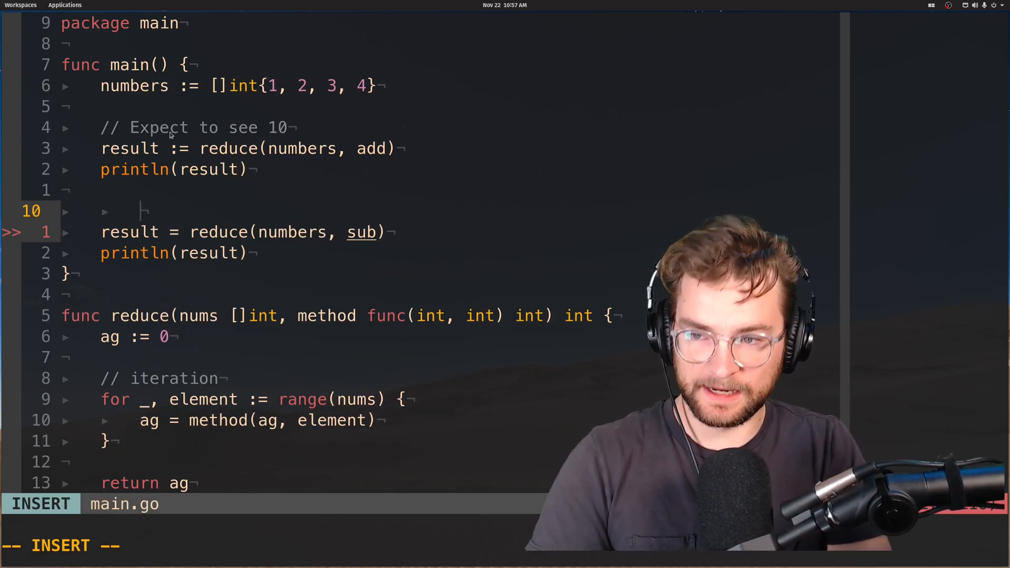
{"action": "type", "text": "// Expect t"}
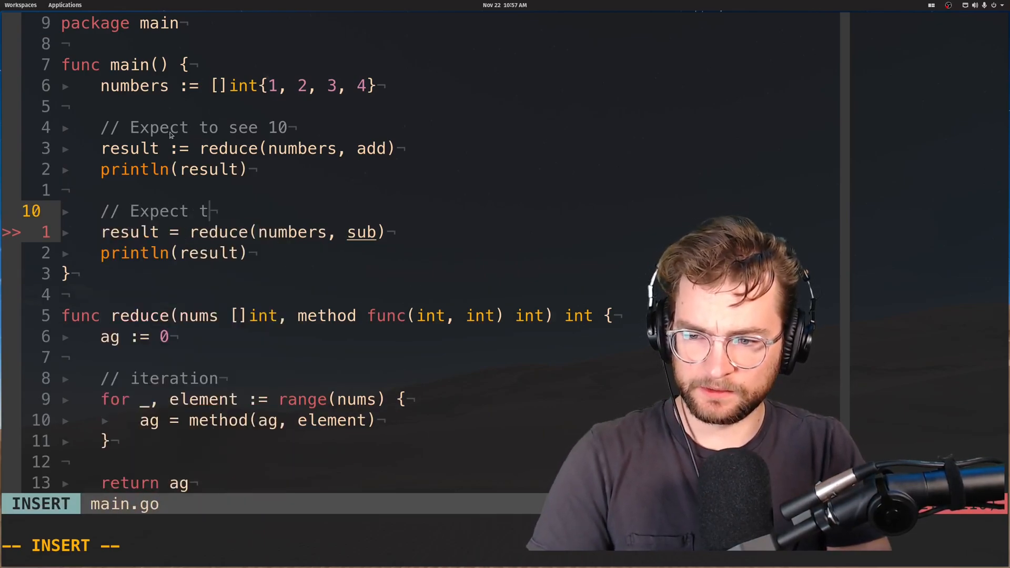
{"action": "key", "text": "Escape"}
{"action": "type", "text": "func sub("}
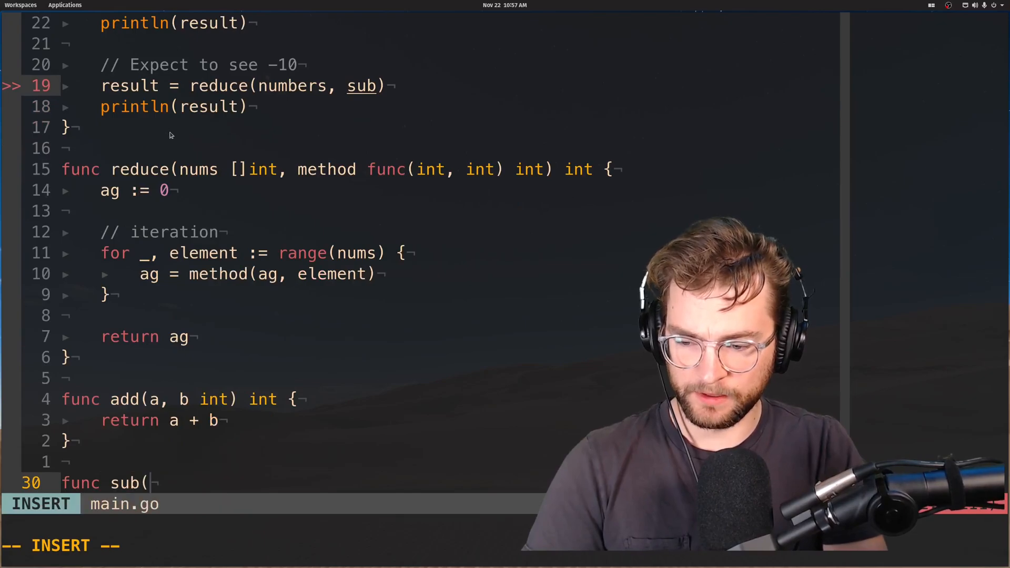
- Finish the -10 expectation and define func sub(a, b int) int returning a - b
{"action": "type", "text": "a"}
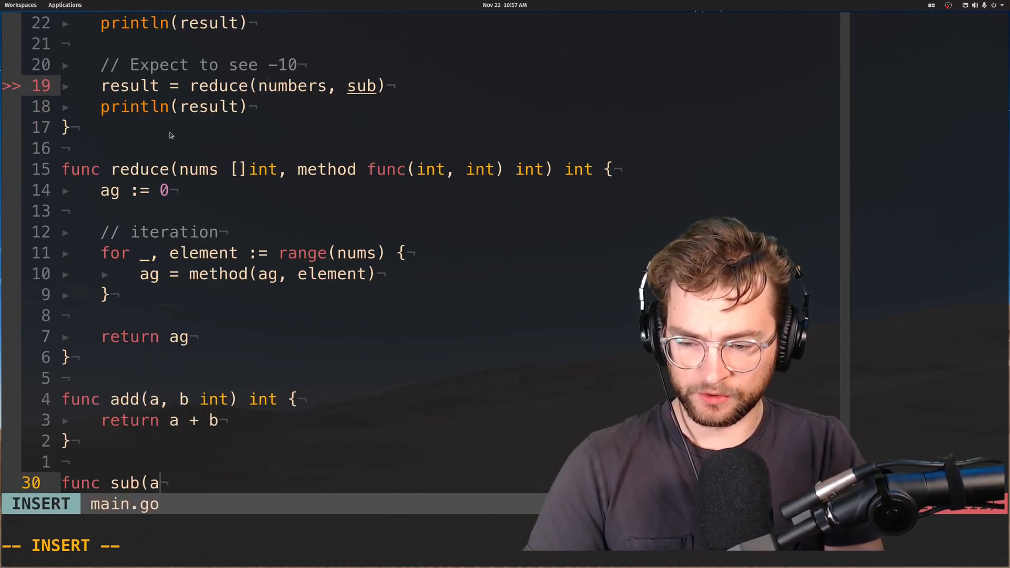
{"action": "type", "text": ", b int) int {"}
{"action": "type", "text": "return"}
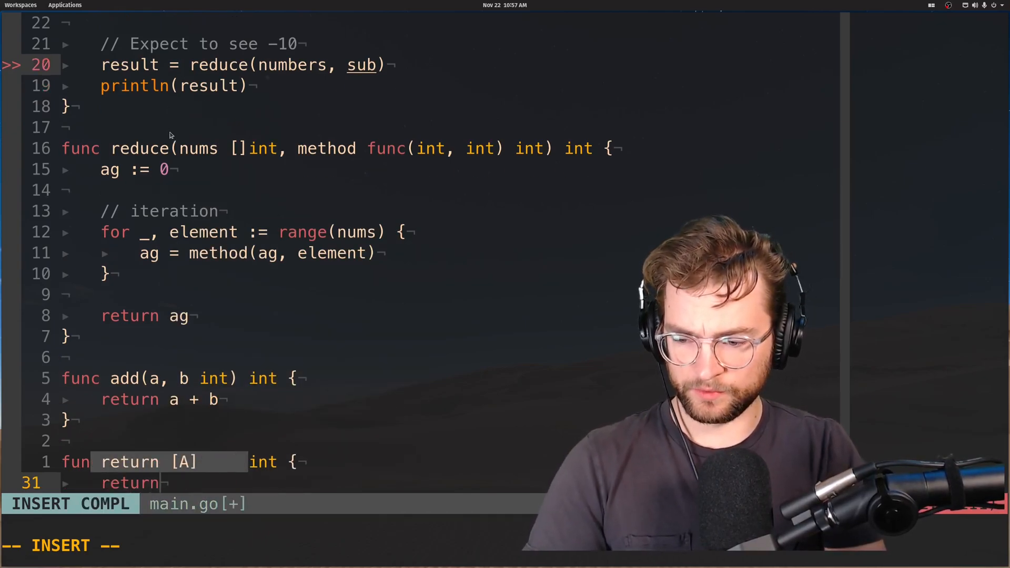
{"action": "key", "text": "Escape"}
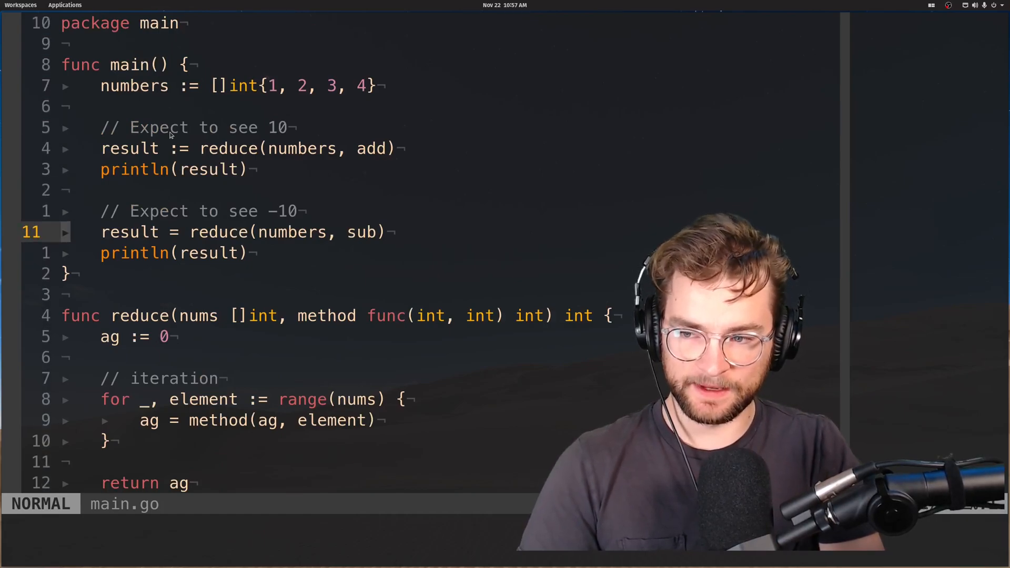
- Run go run main.go so it prints 10 followed by -10
{"action": "scroll", "scroll_direction": "down", "scroll_amount": 3}
{"action": "type", "text": "go ru"}
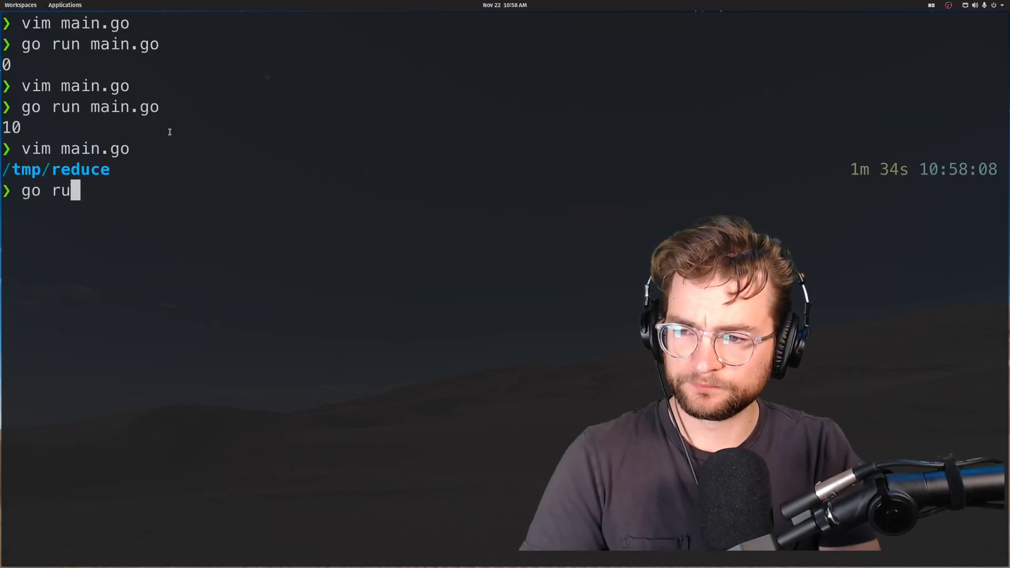
{"action": "key", "text": "Return"}
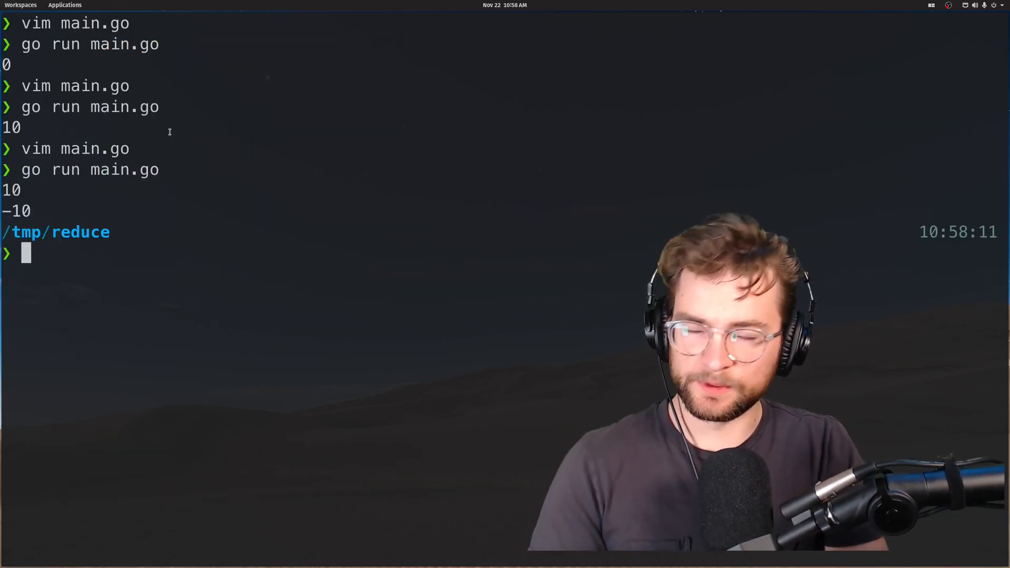